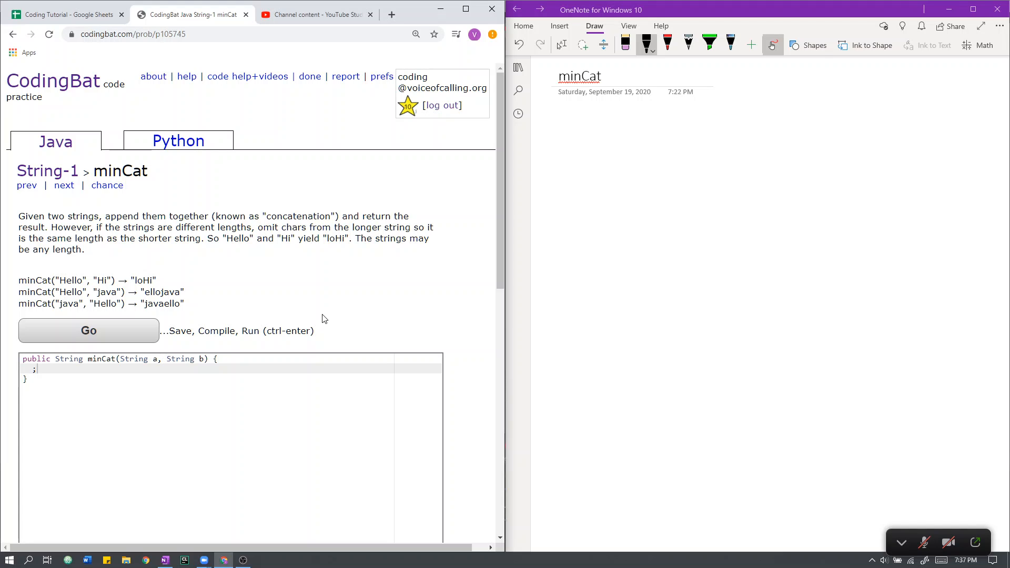
pyautogui.moveTo(315, 322)
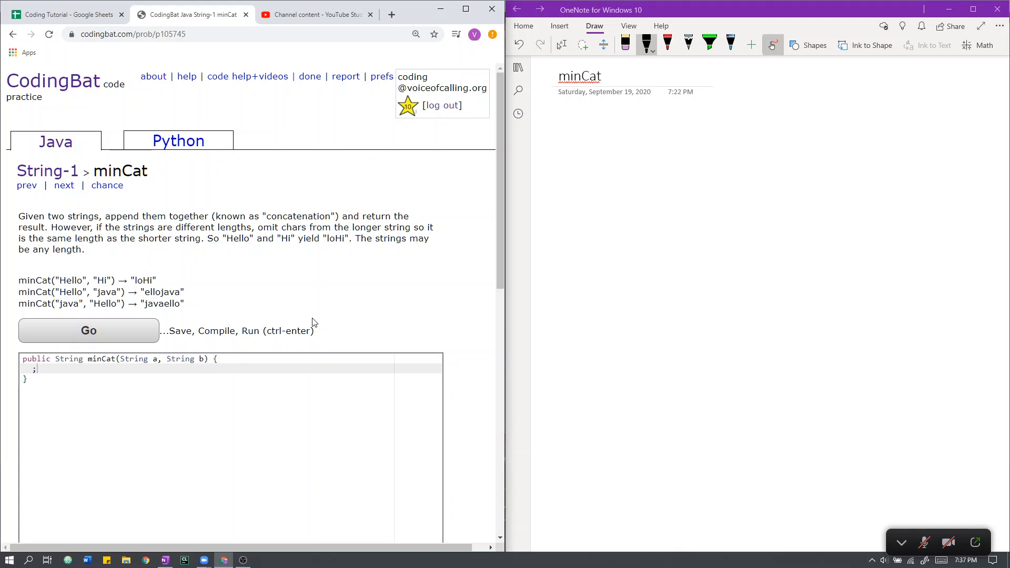
pyautogui.moveTo(308, 326)
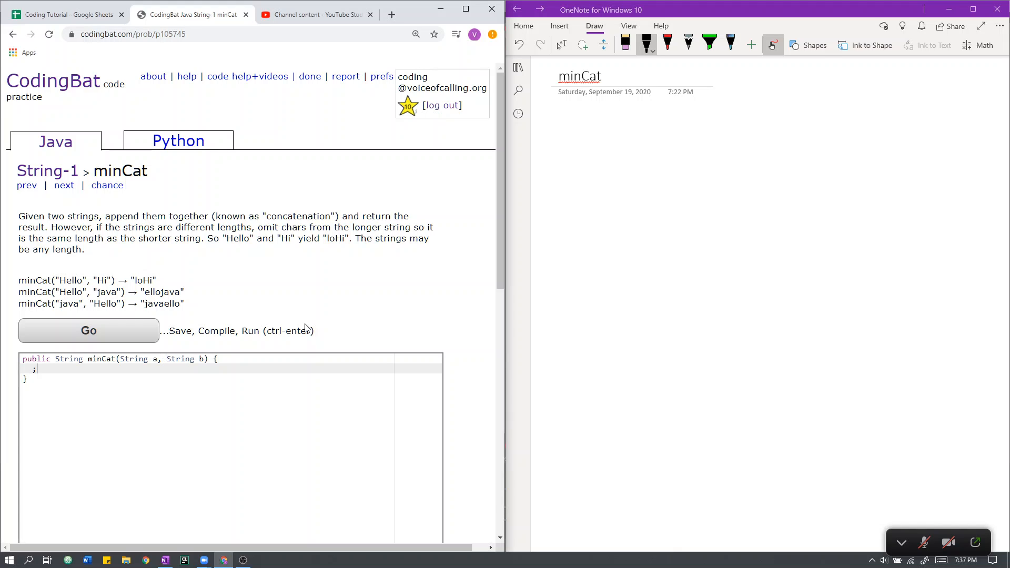
pyautogui.moveTo(291, 334)
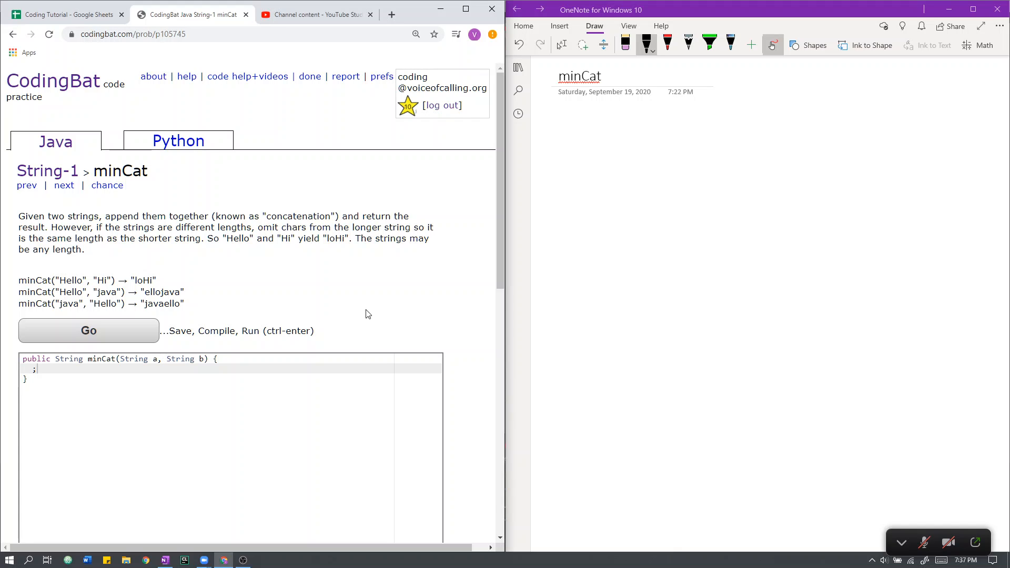
pyautogui.moveTo(364, 307)
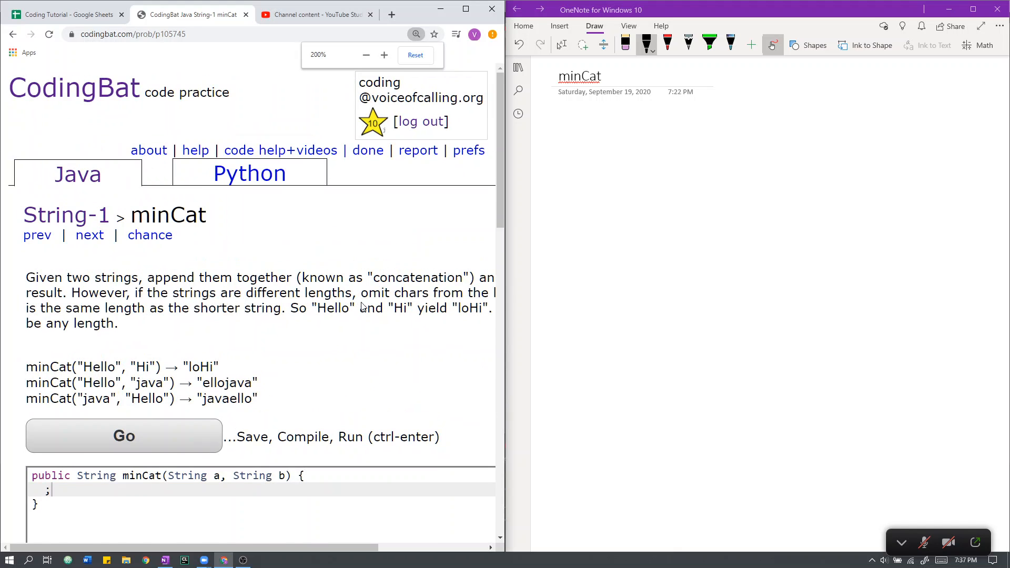
pyautogui.scroll(-3)
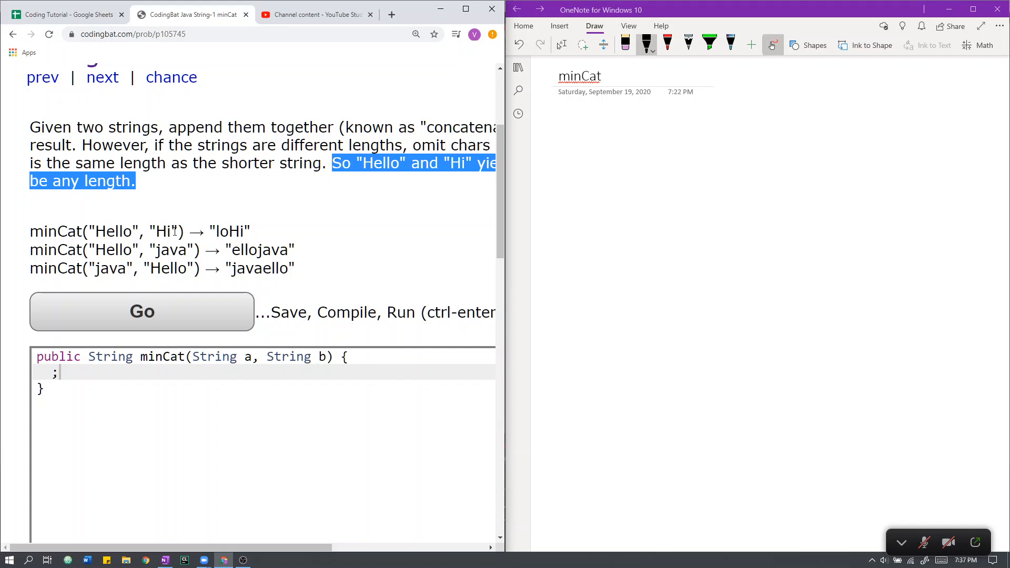
pyautogui.doubleClick(118, 230)
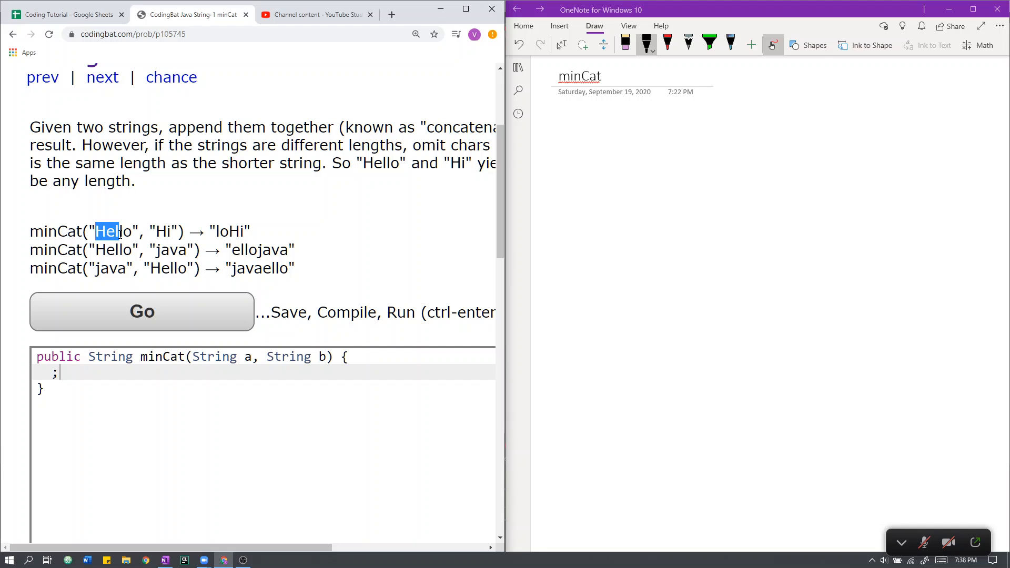
pyautogui.click(119, 231)
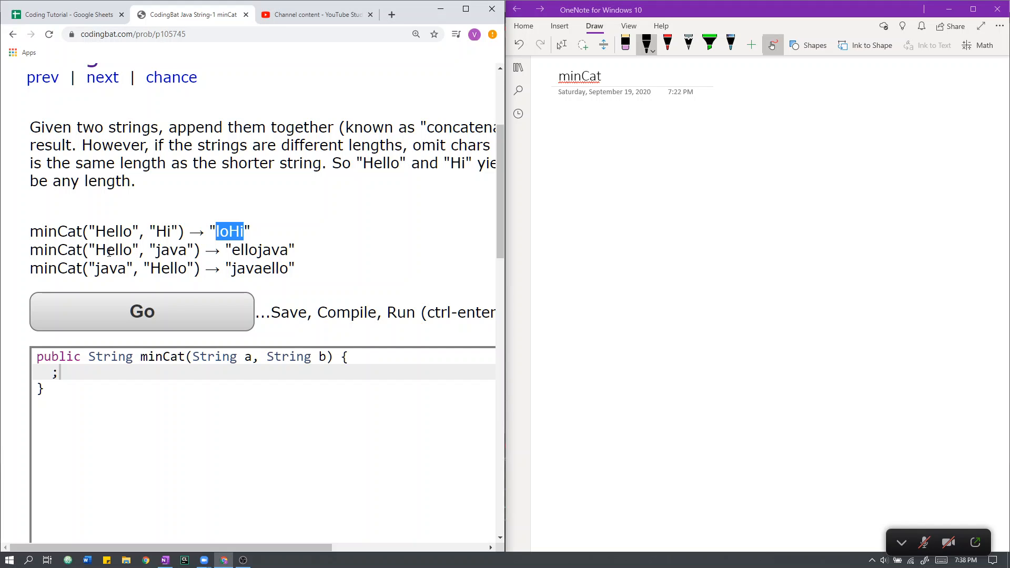
pyautogui.doubleClick(100, 251)
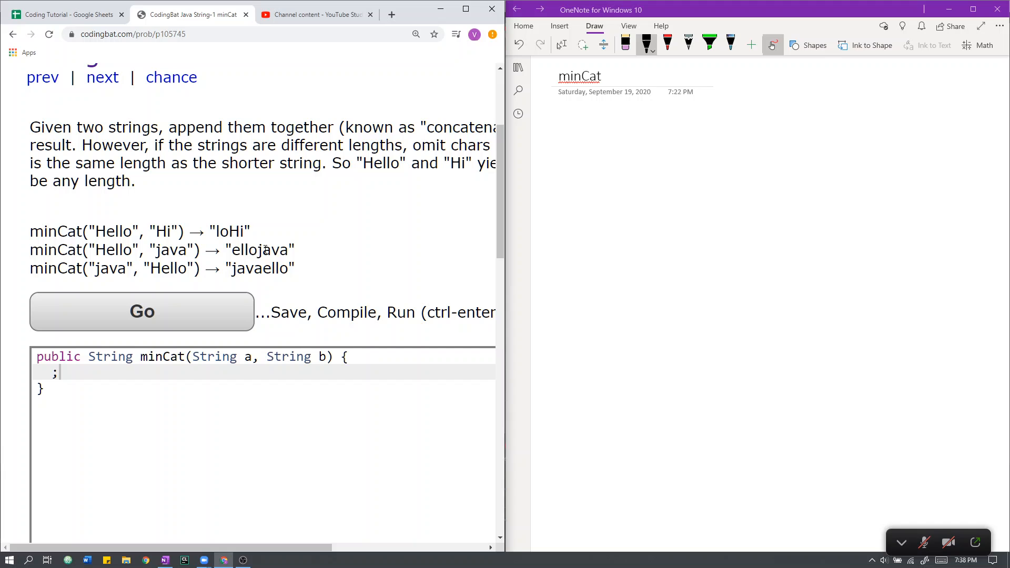
pyautogui.doubleClick(270, 268)
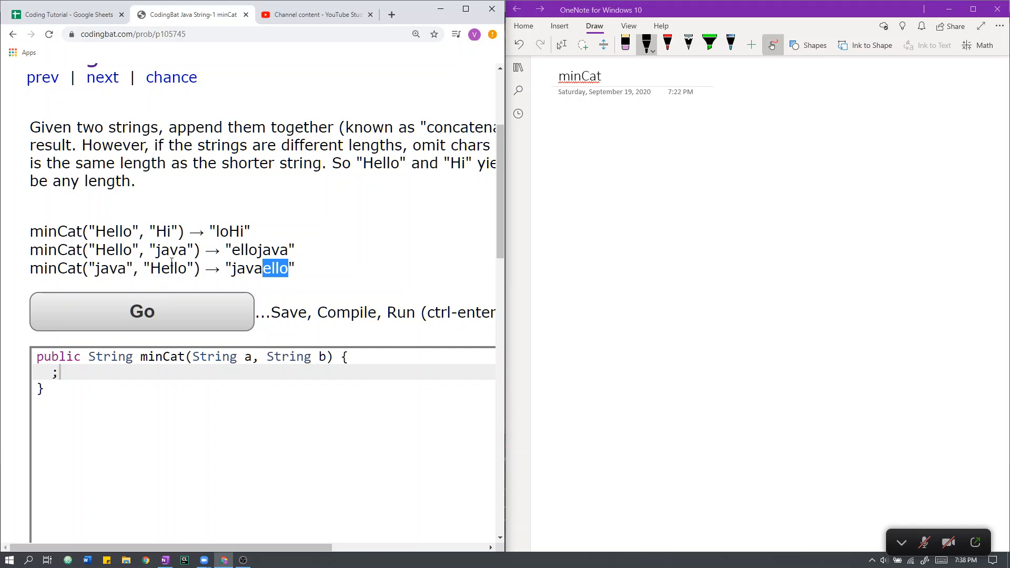
pyautogui.moveTo(208, 284)
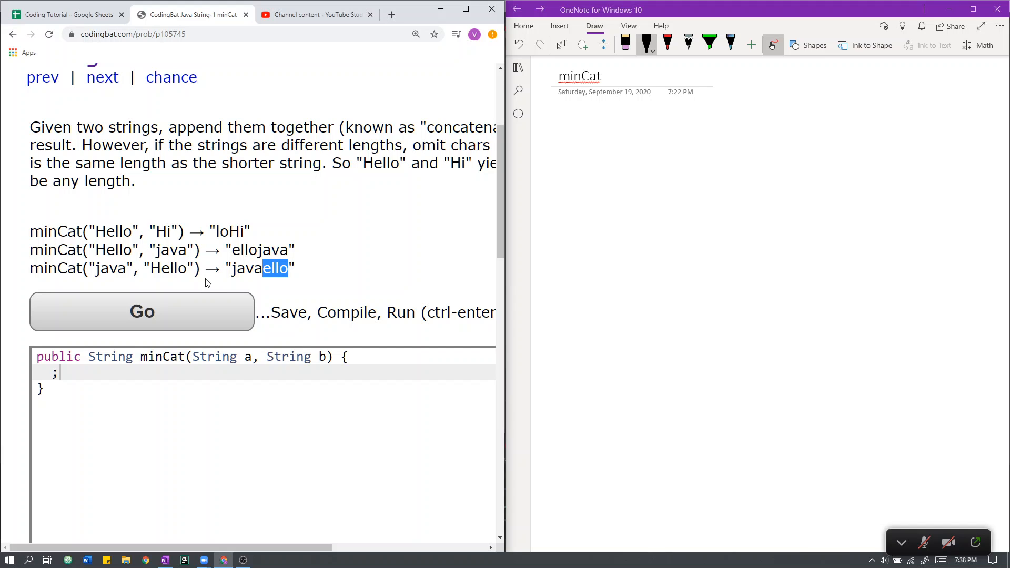
pyautogui.moveTo(188, 224)
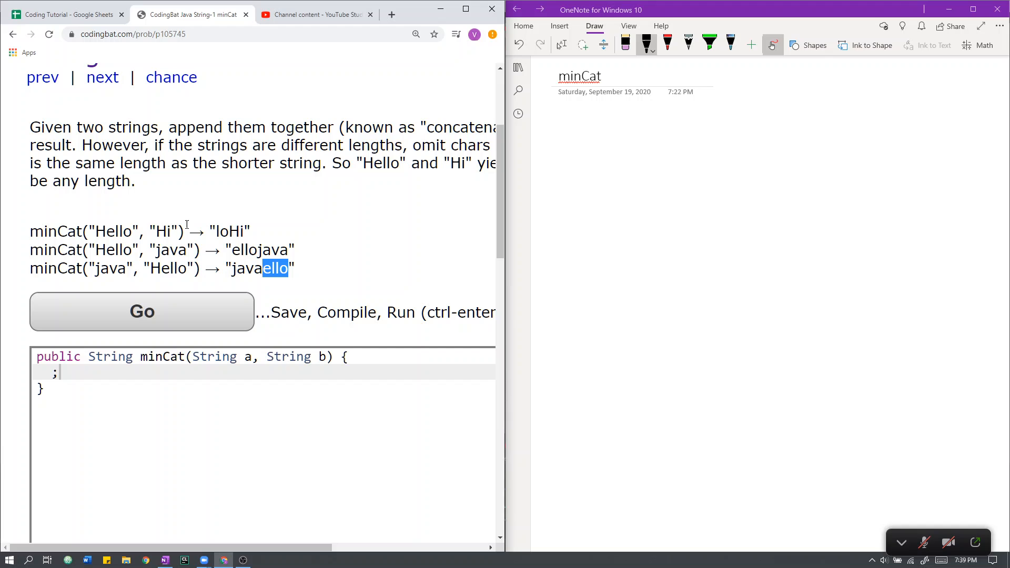
pyautogui.moveTo(67, 255)
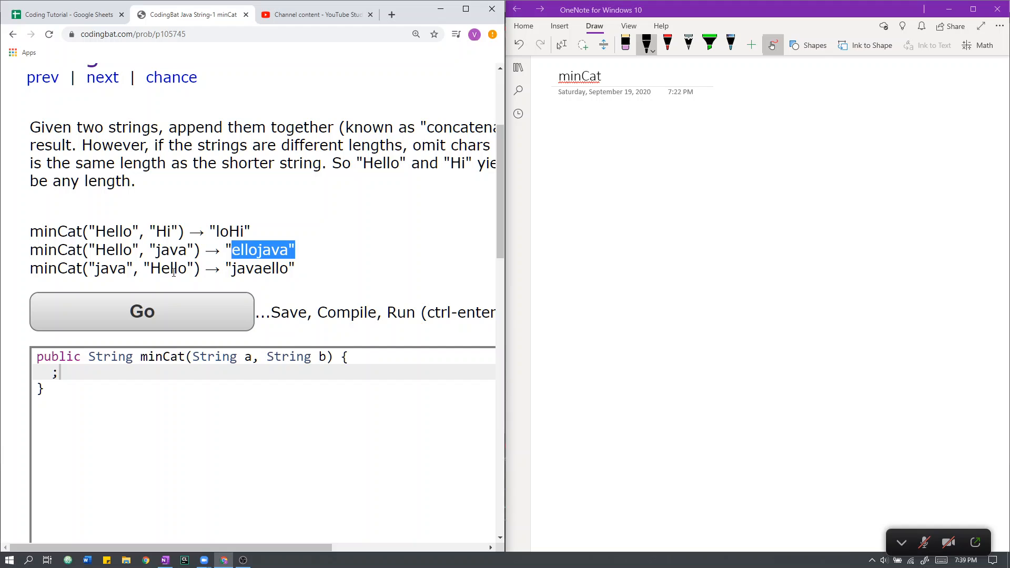
pyautogui.moveTo(125, 285)
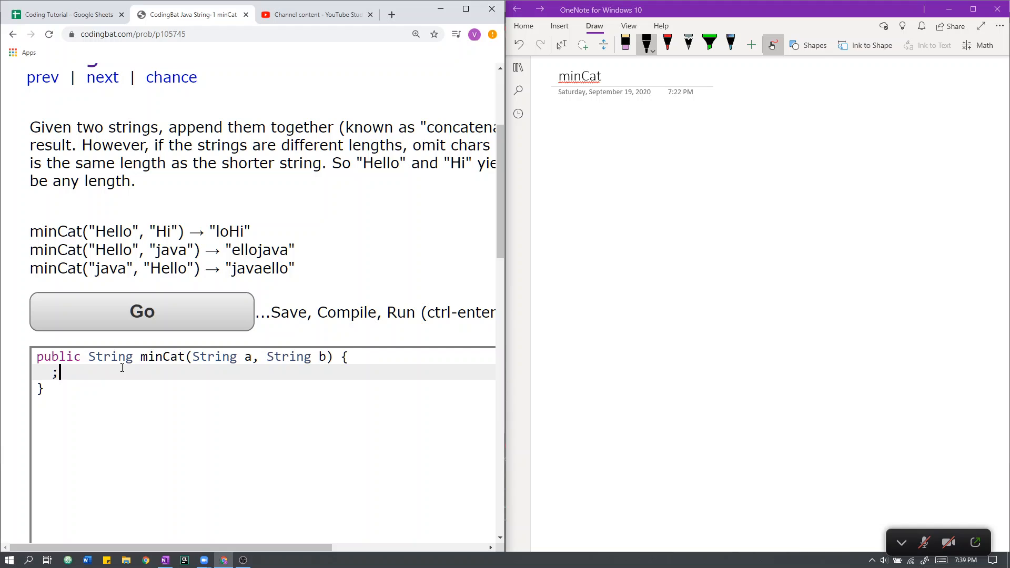
# Replace the placeholder with int aLen = a.length(), bLen = b.length();
pyautogui.press('Backspace')
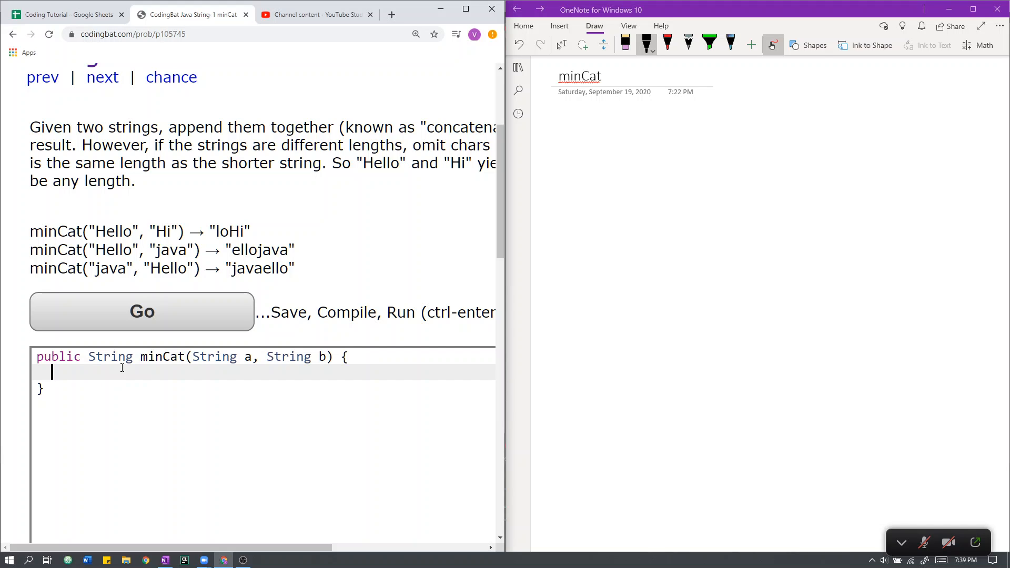
pyautogui.write('int')
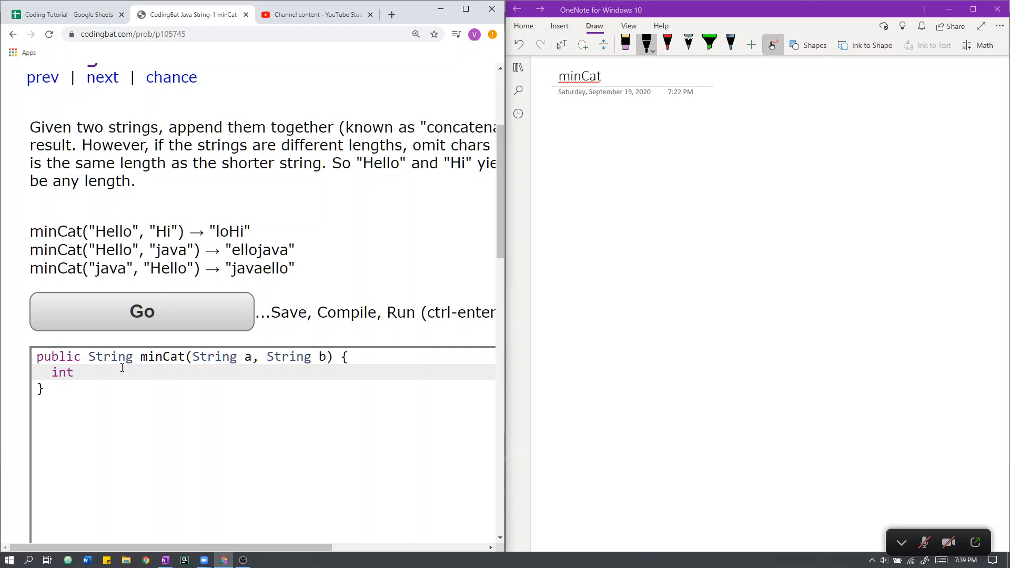
pyautogui.write('aLen')
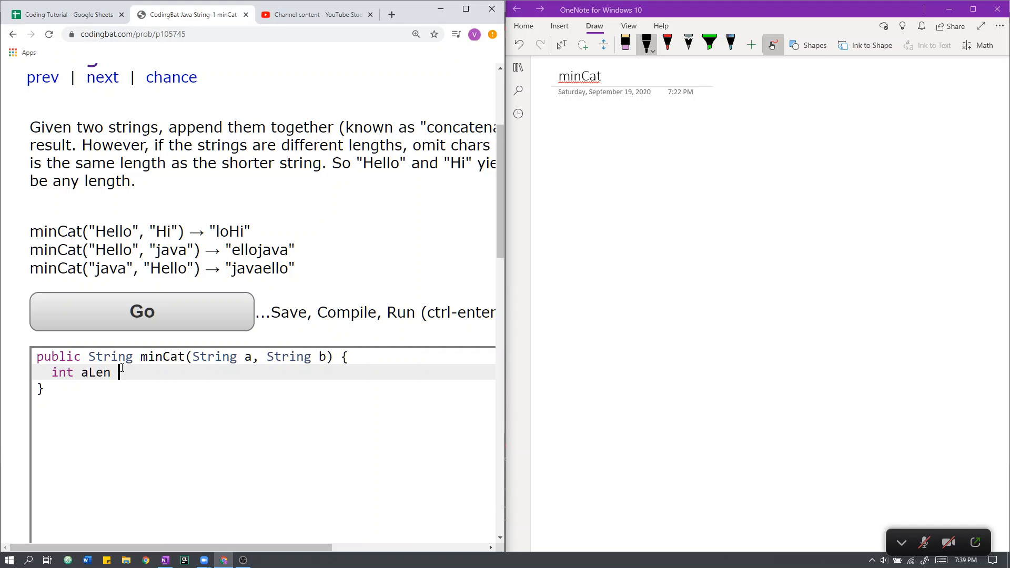
pyautogui.write('= a.length')
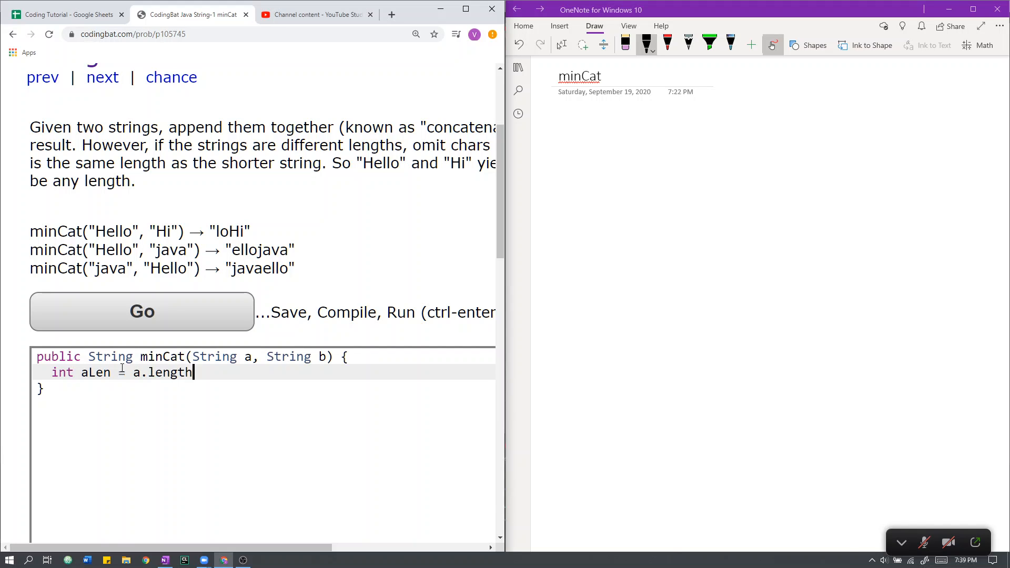
pyautogui.write('(),')
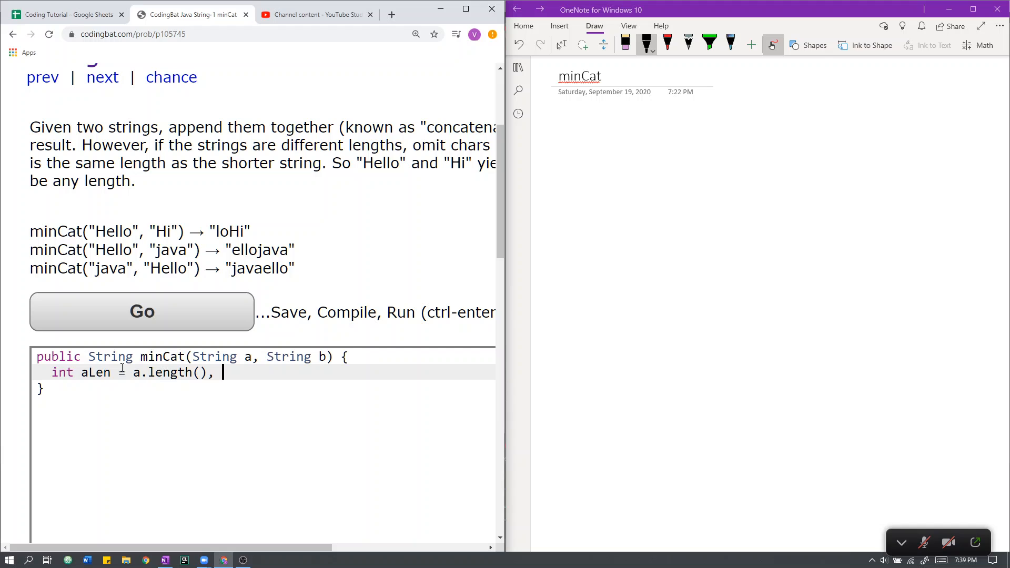
pyautogui.write('bL')
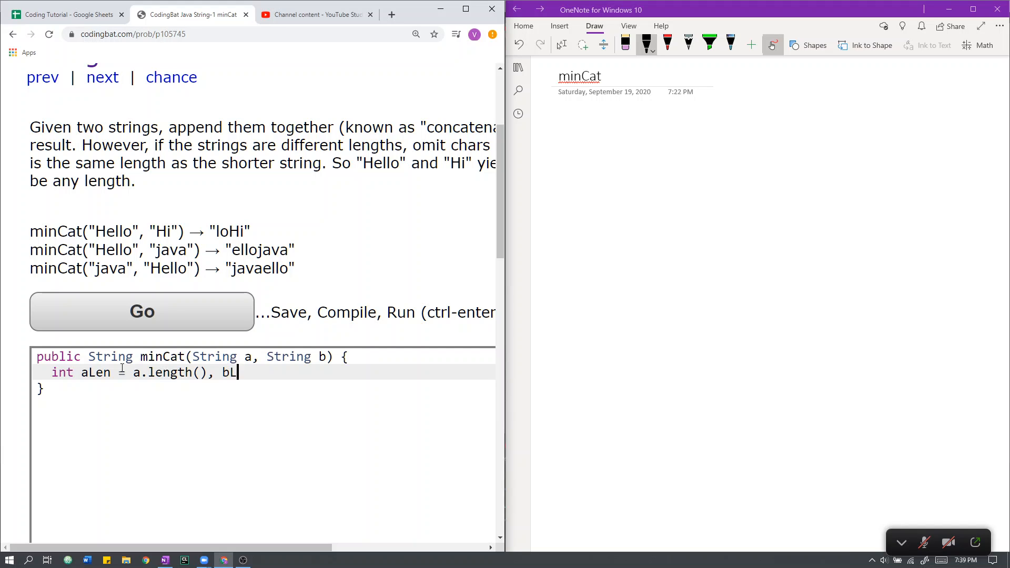
pyautogui.write('en = b')
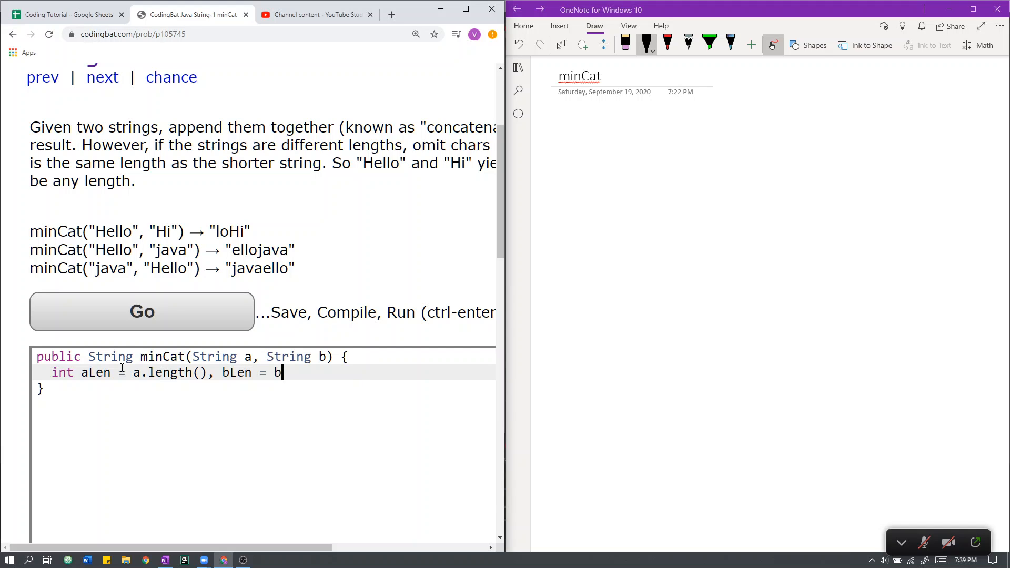
pyautogui.write('.length();')
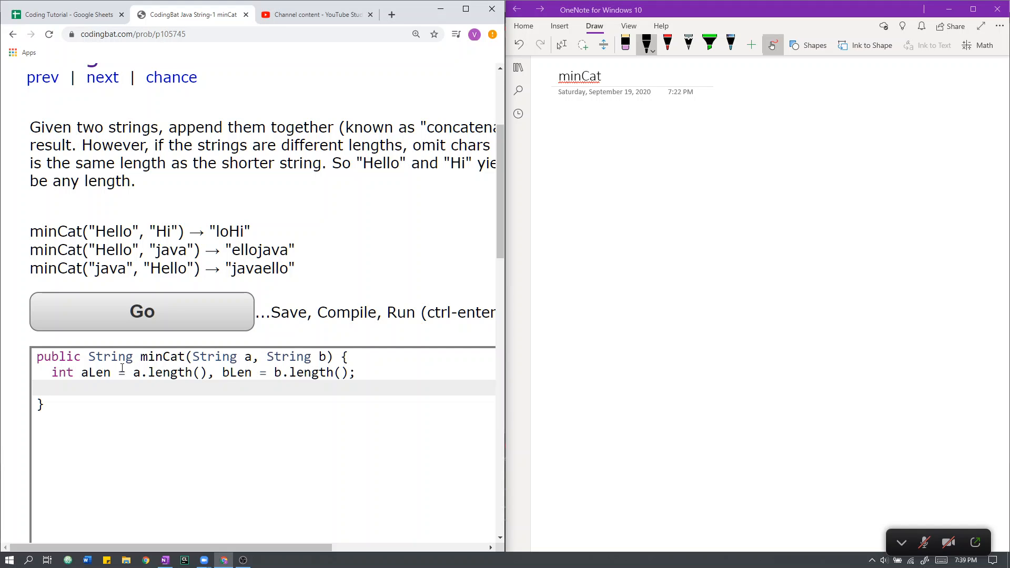
# Write if(aLen==bLen){ and else if(aLen>bLen){ with a comment about removing characters from a's beginning
pyautogui.write('if(aL)')
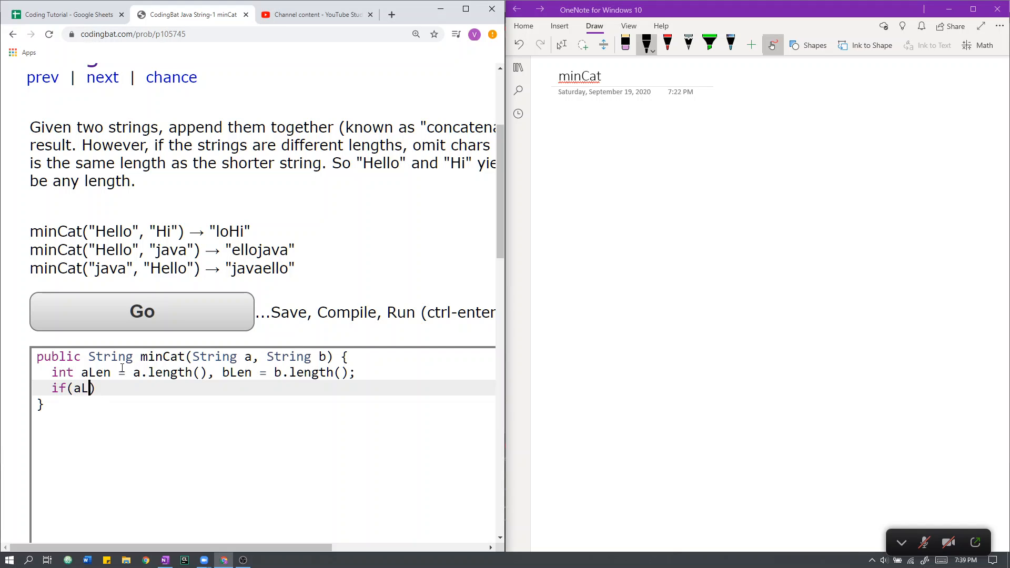
pyautogui.write('en==bLen){')
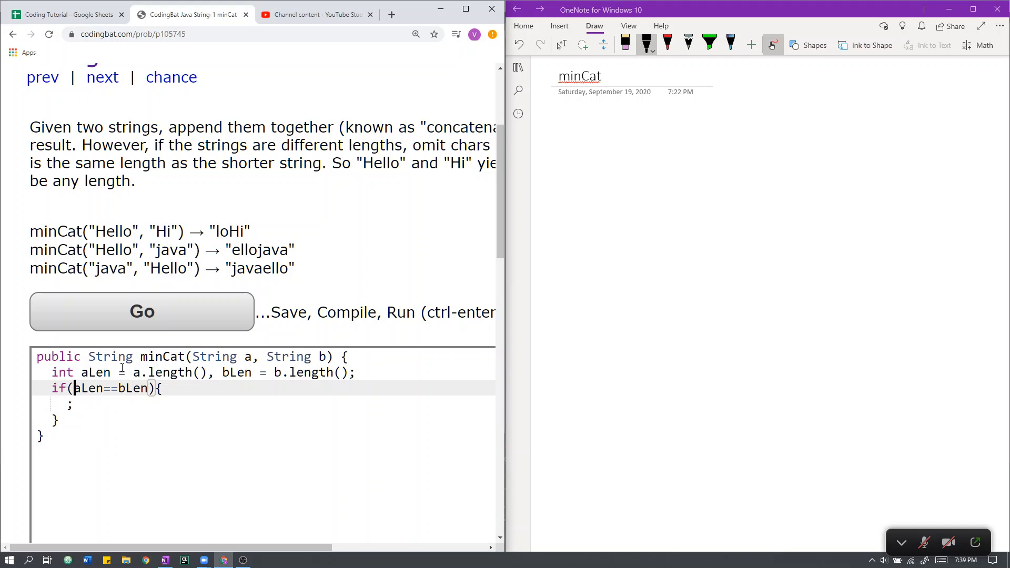
pyautogui.write('else if(alen>)')
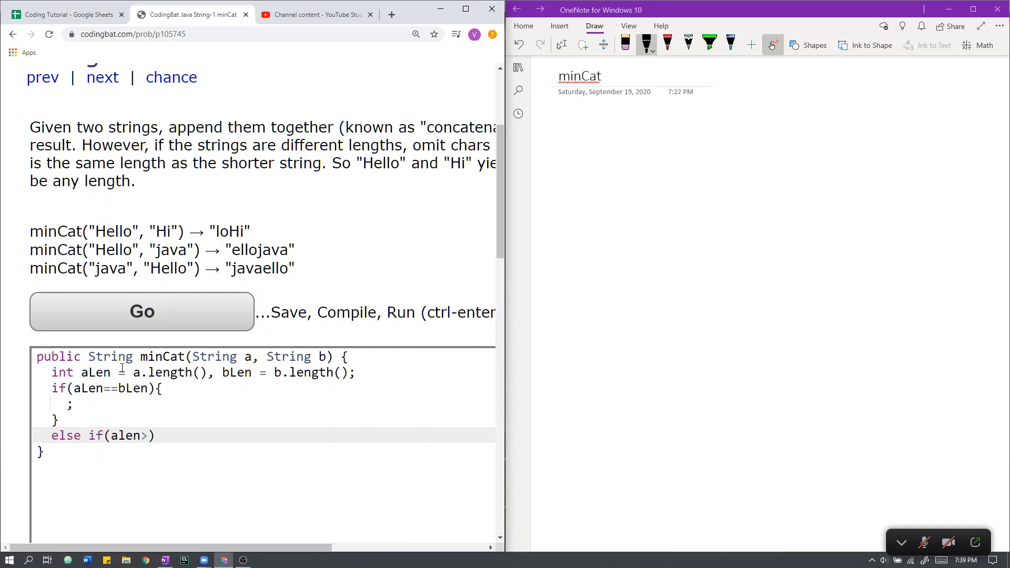
pyautogui.write('bLen){')
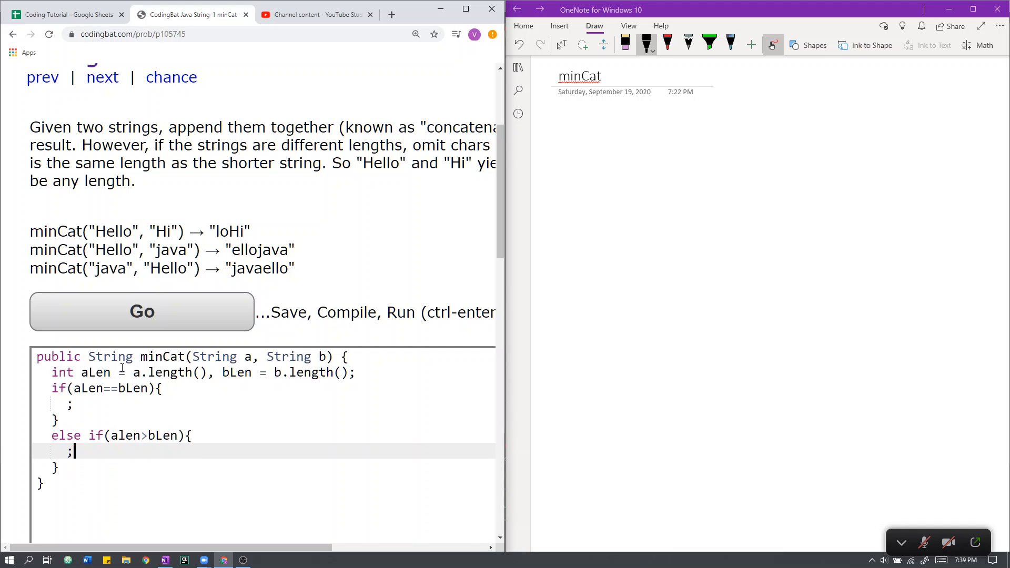
pyautogui.write('//remove c')
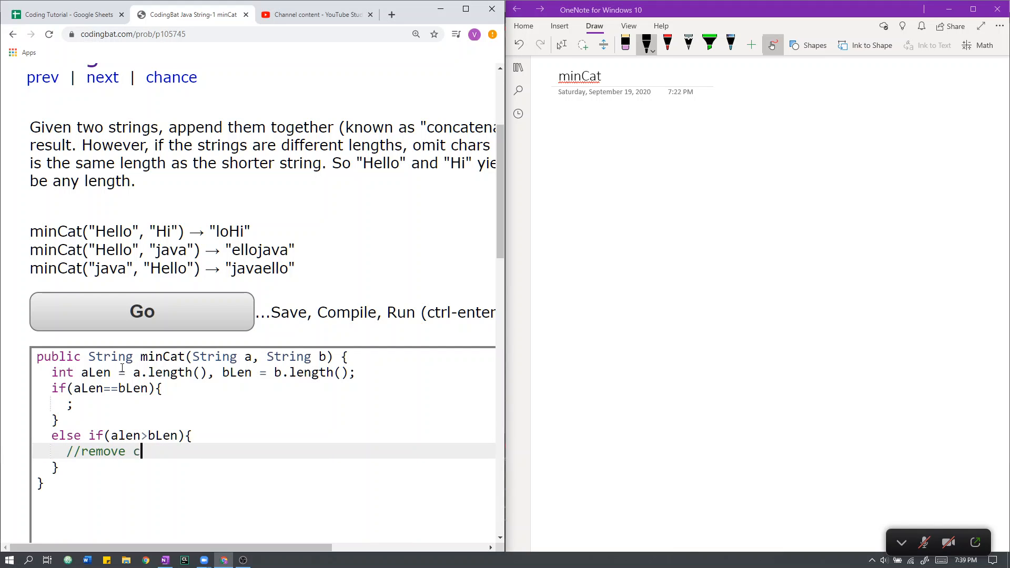
pyautogui.write('ertain #')
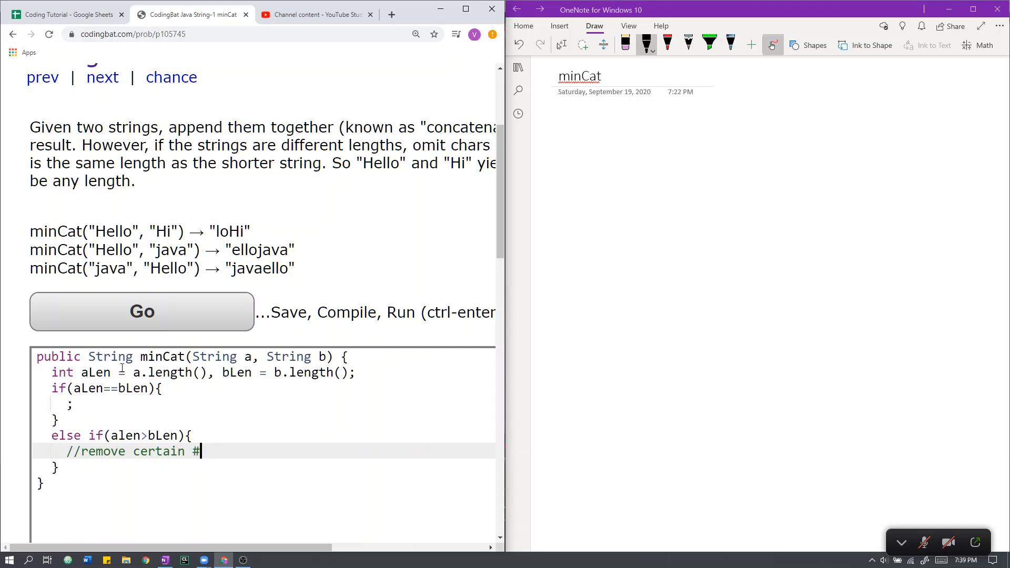
pyautogui.write('of characters from th')
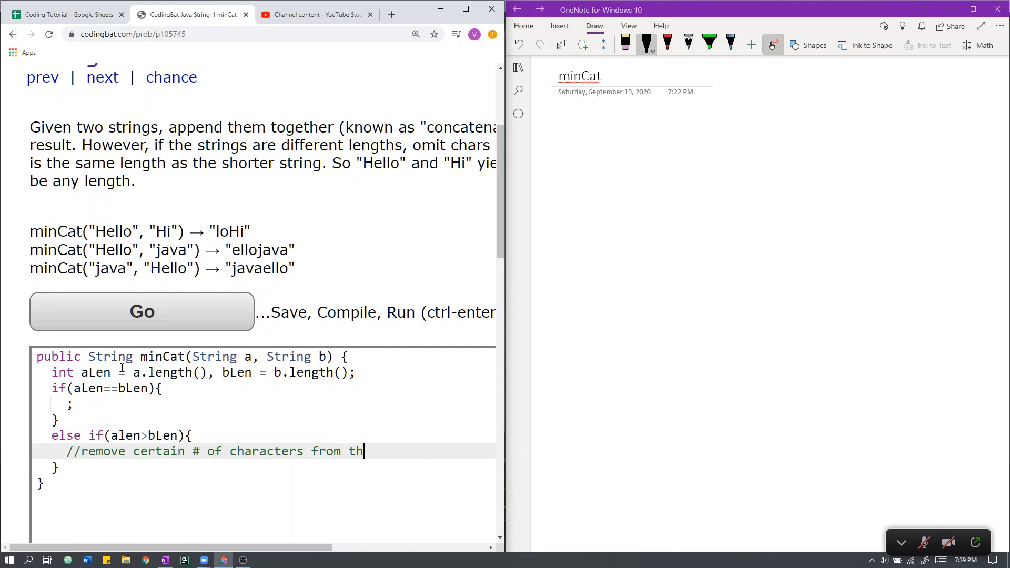
pyautogui.write('e beginning of a')
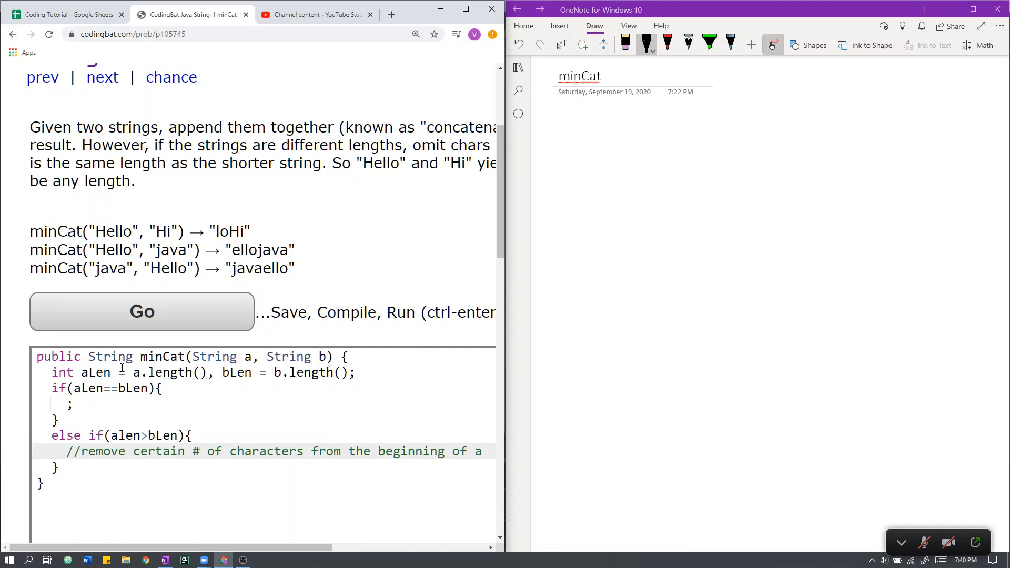
# Add else if(aLen<bLen){ and begin its comment about removing characters from the beginning
pyautogui.write('else')
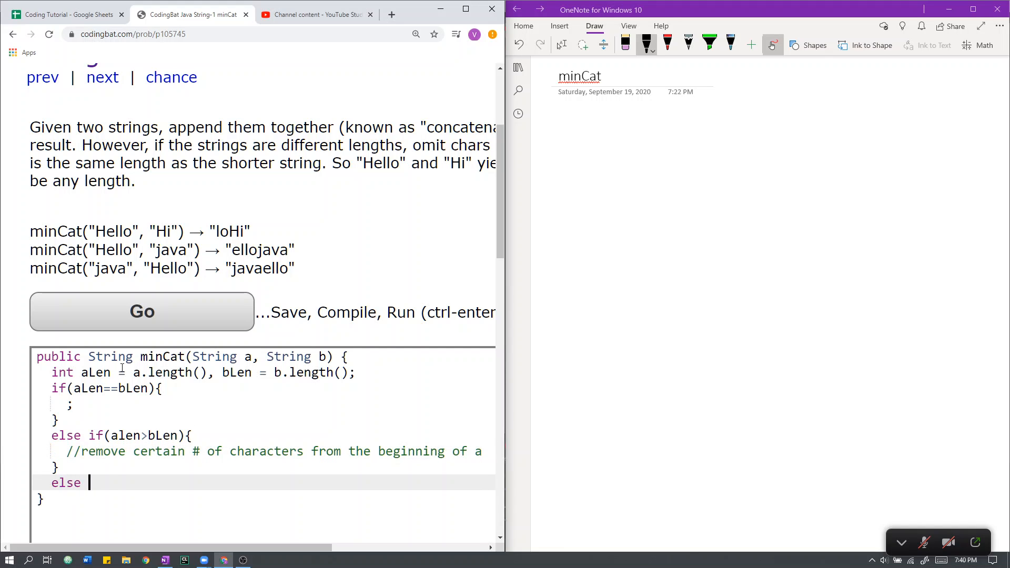
pyautogui.write('if(aLen<)')
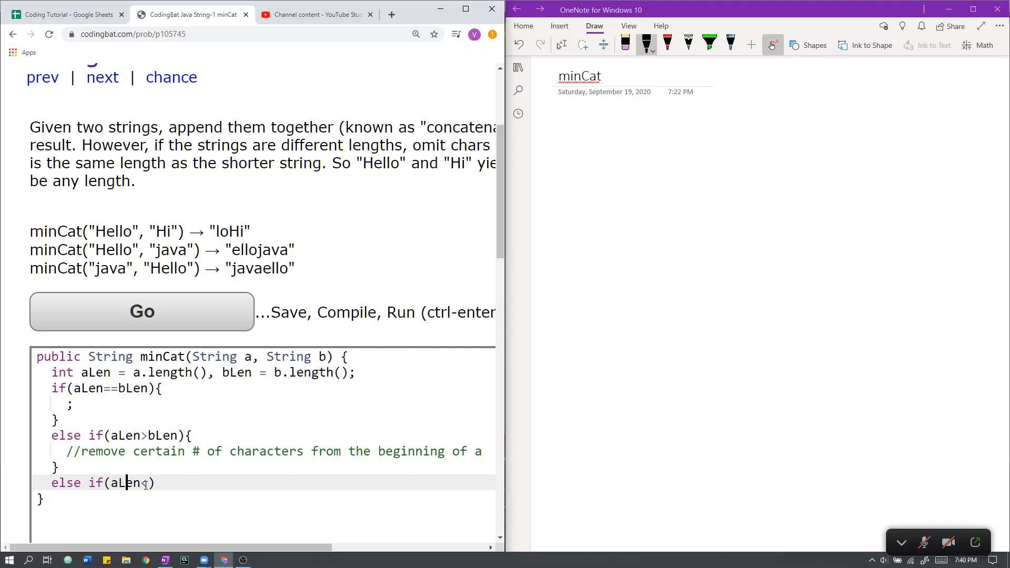
pyautogui.write('<')
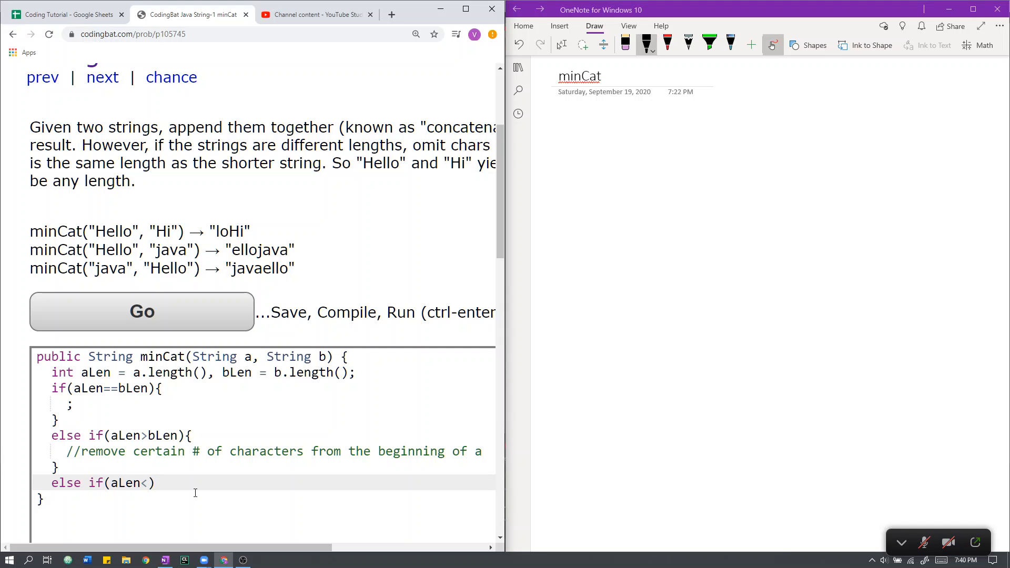
pyautogui.write('bLen){')
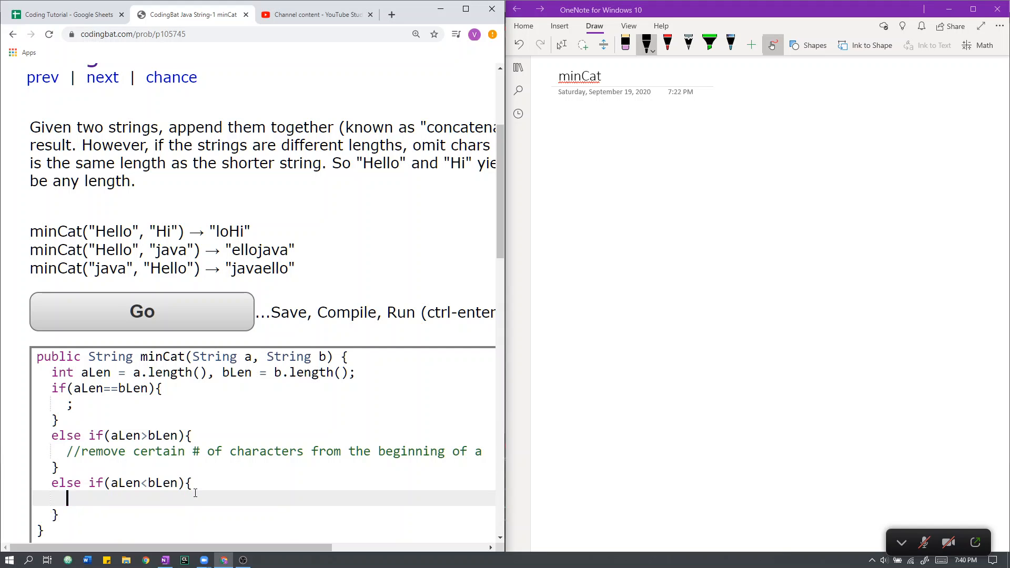
pyautogui.write('//')
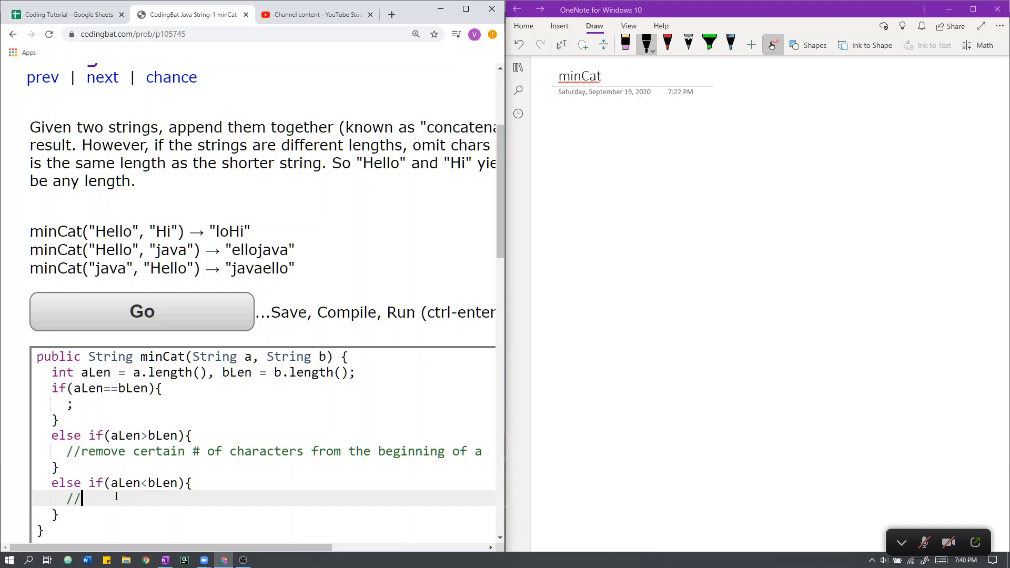
pyautogui.write('remove certai')
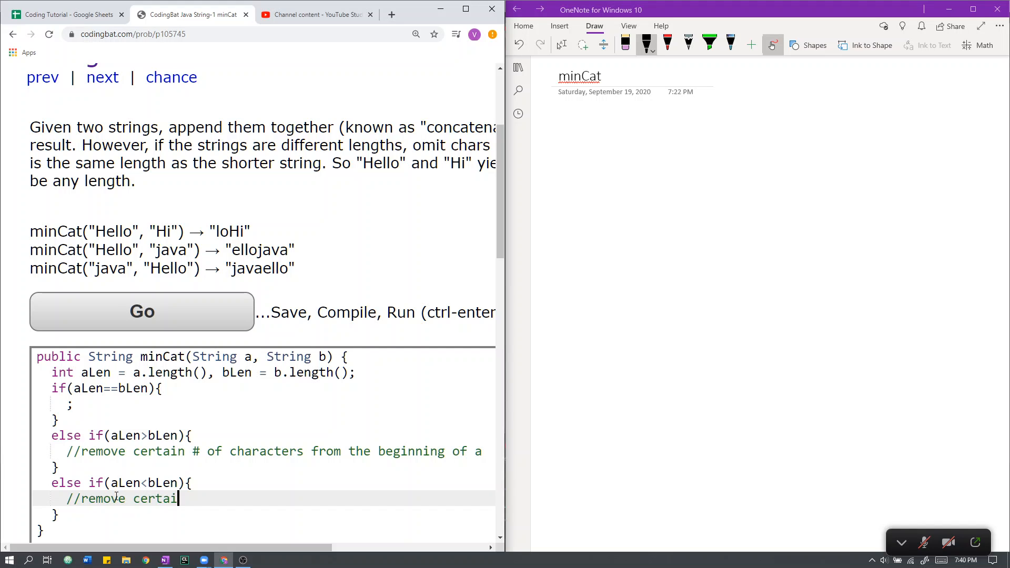
pyautogui.write('n # of ch')
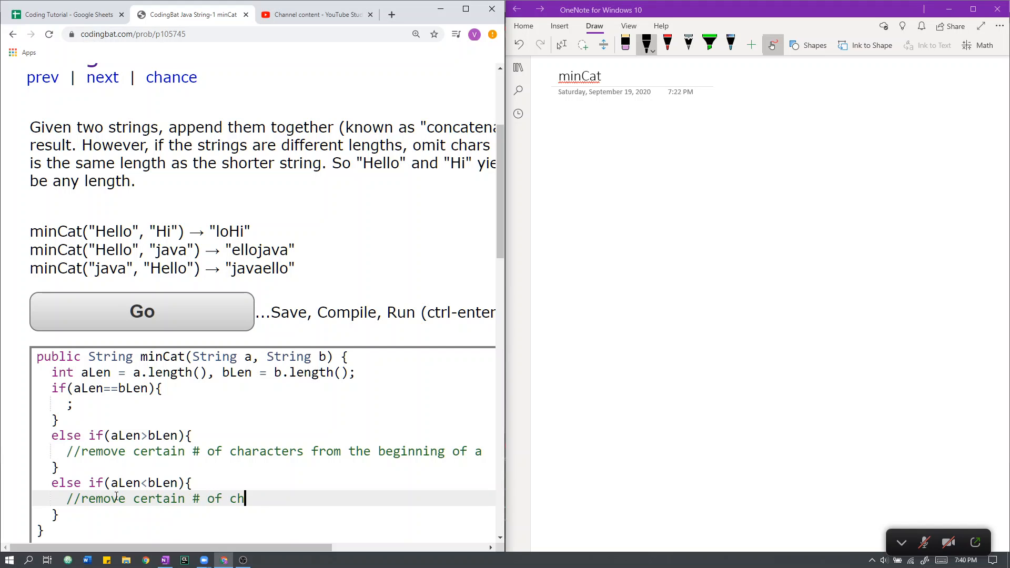
pyautogui.write('aracters freom the beginning of b')
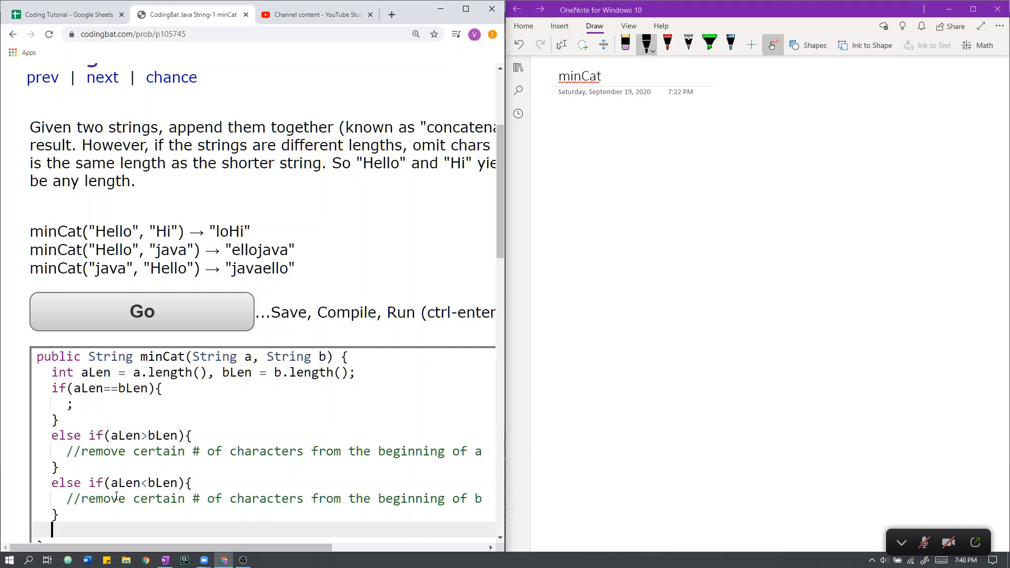
# End minCat with return a + b; below the branches
pyautogui.write('return')
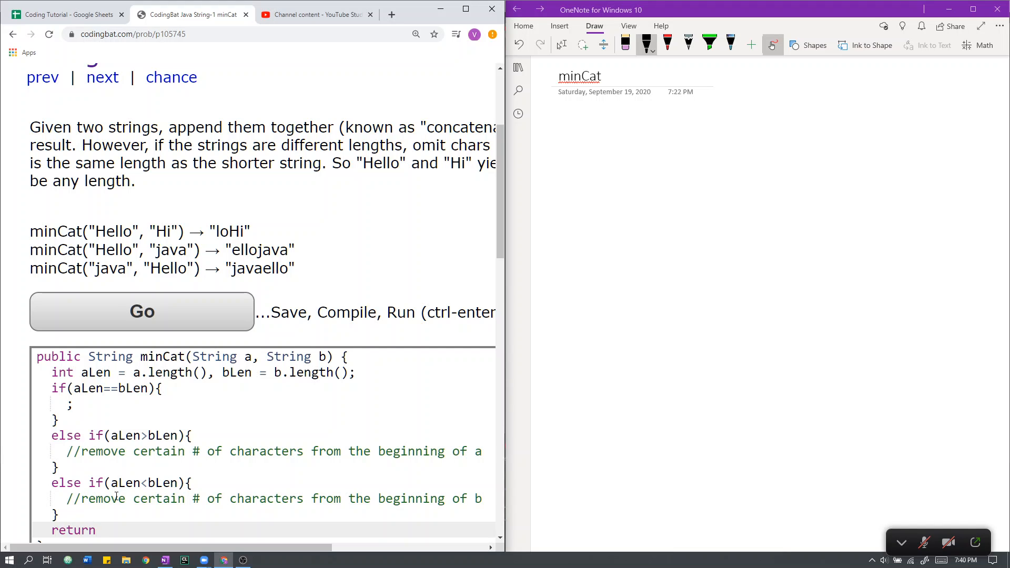
pyautogui.click(103, 530)
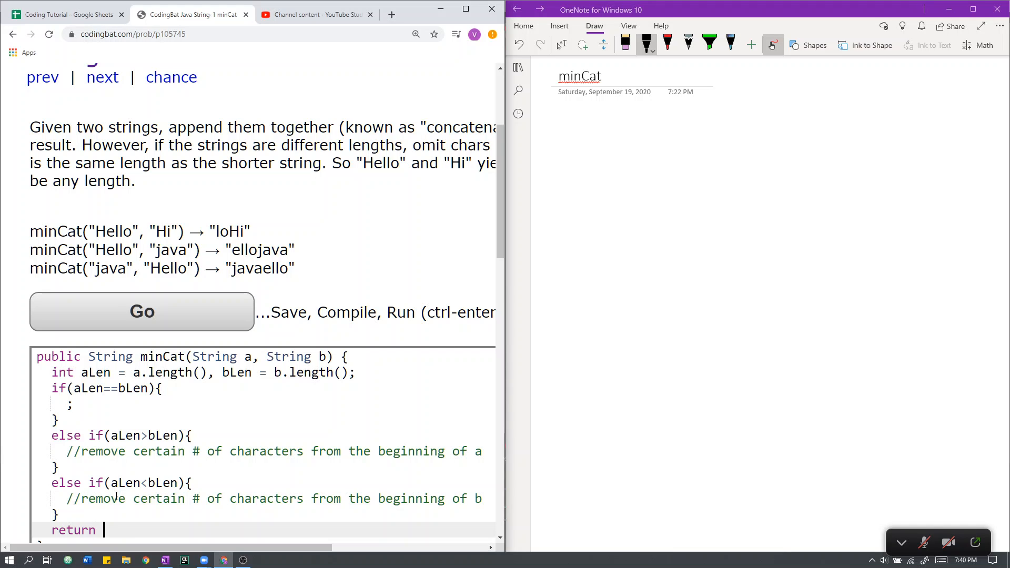
pyautogui.write('a + b;')
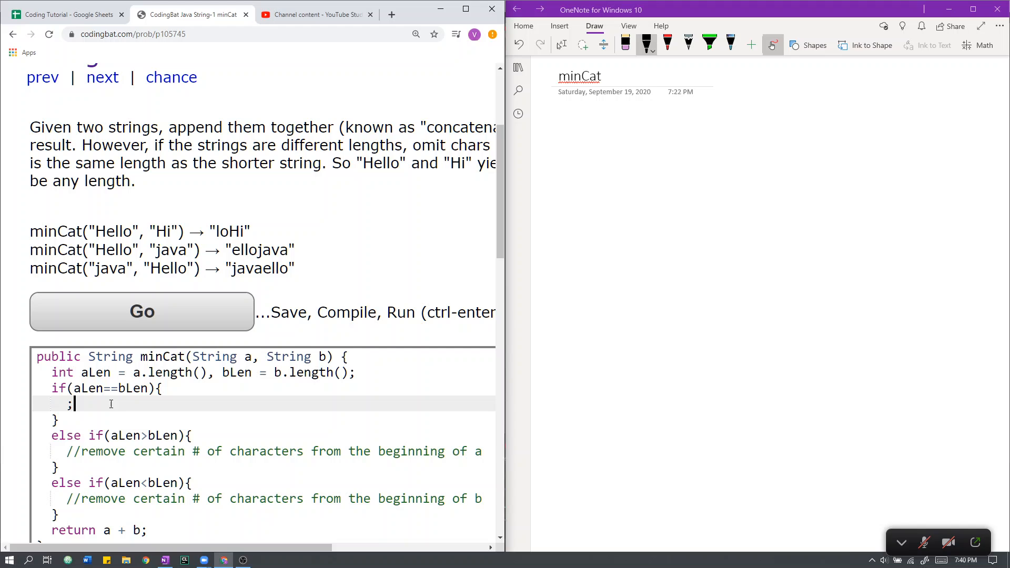
pyautogui.moveTo(129, 401)
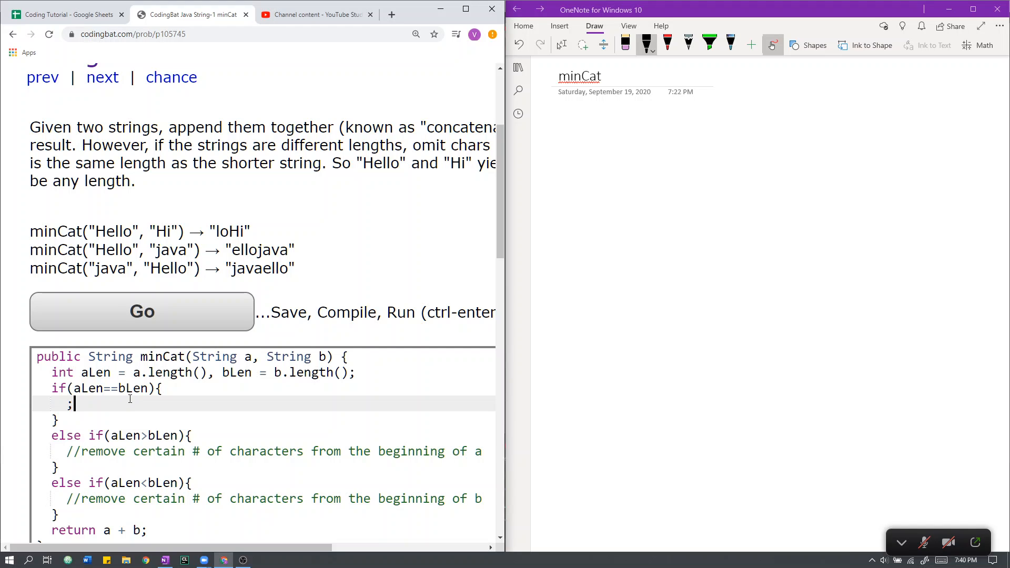
# Empty the equal-length branch by deleting its placeholder semicolon
pyautogui.click(56, 420)
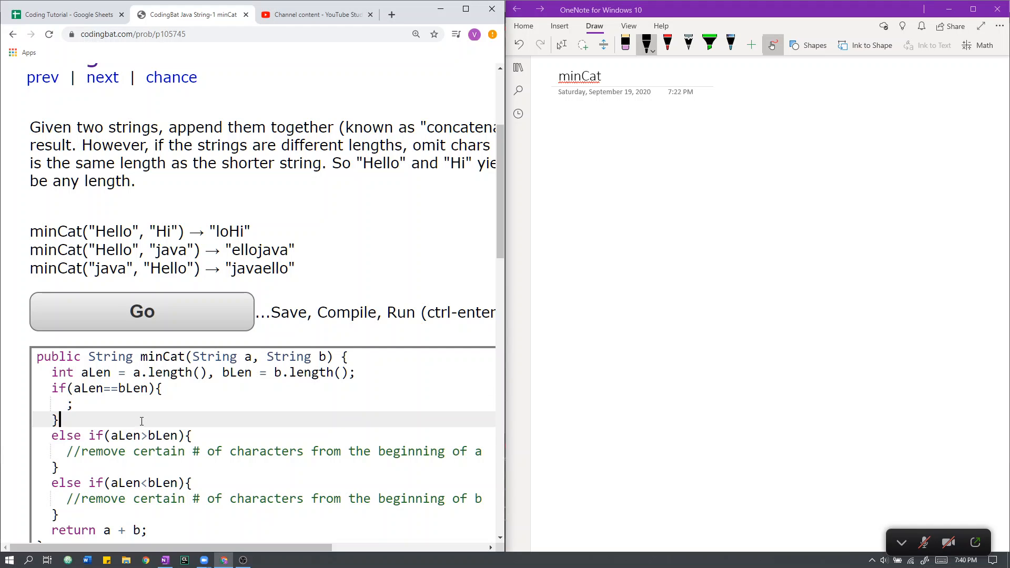
pyautogui.moveTo(60, 418); pyautogui.dragTo(159, 389)
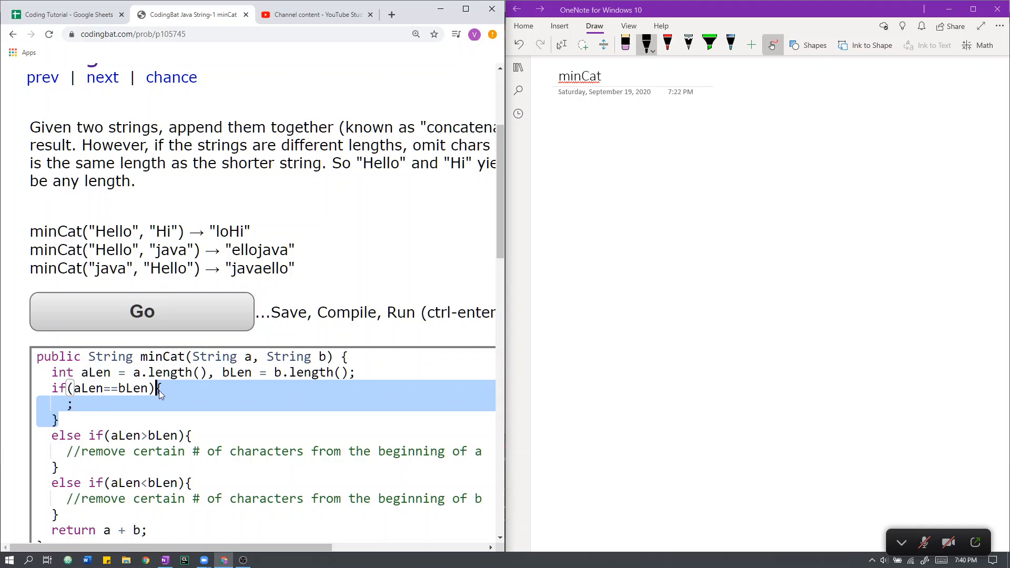
pyautogui.press('Delete')
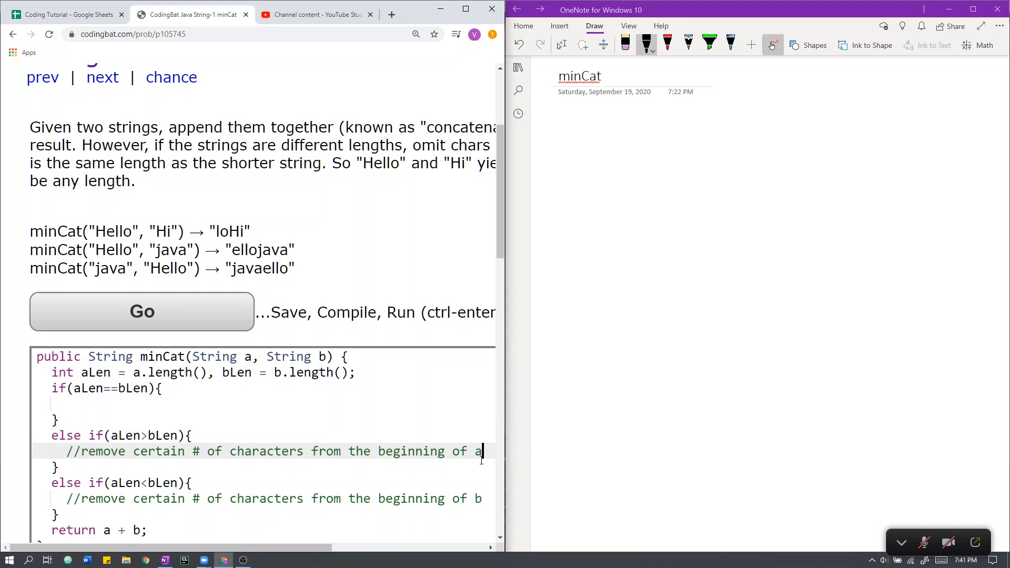
# Declare int del = aLen - bLen; inside the a-longer branch
pyautogui.press('enter')
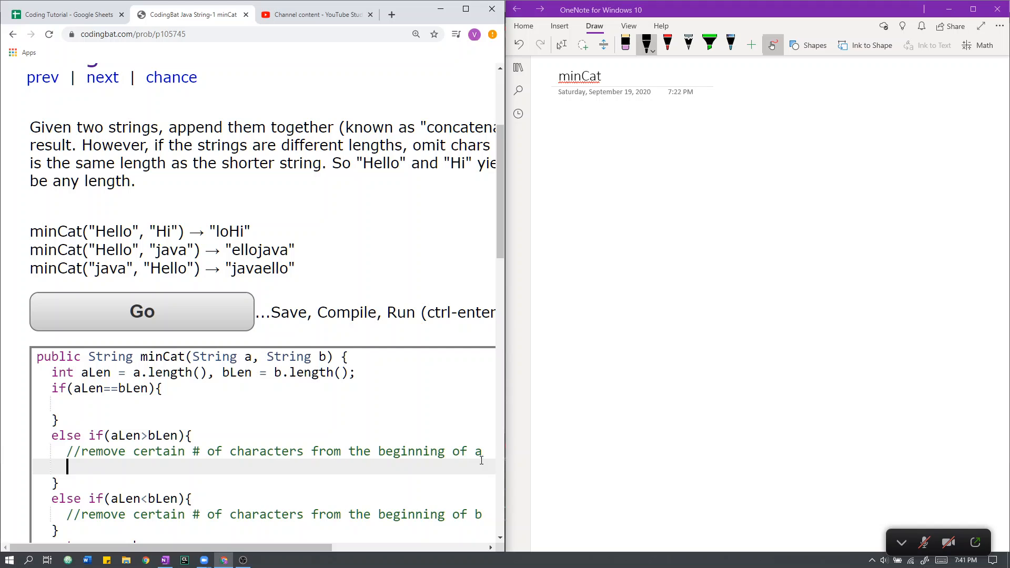
pyautogui.write('int a')
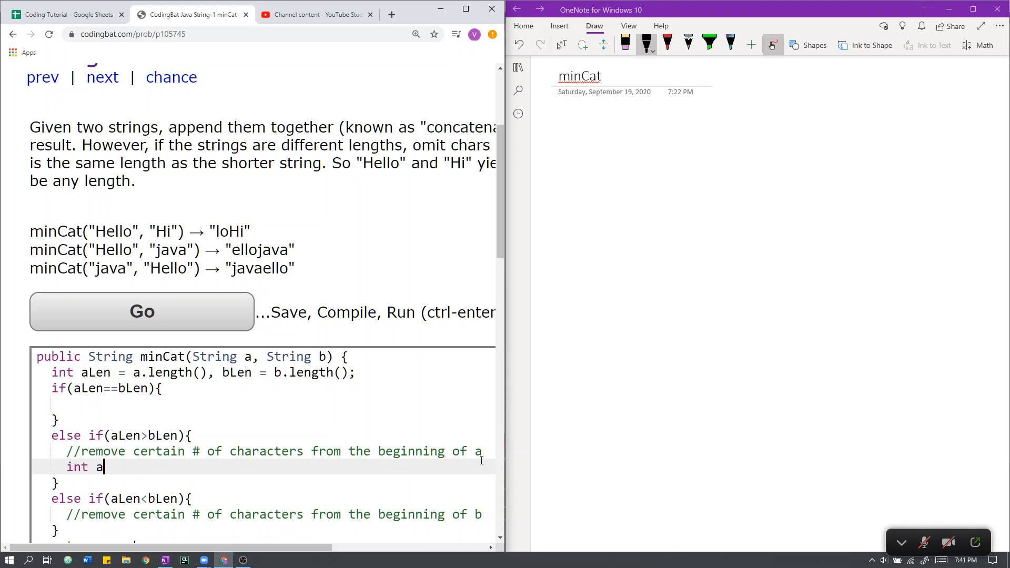
pyautogui.write('Len - bLe')
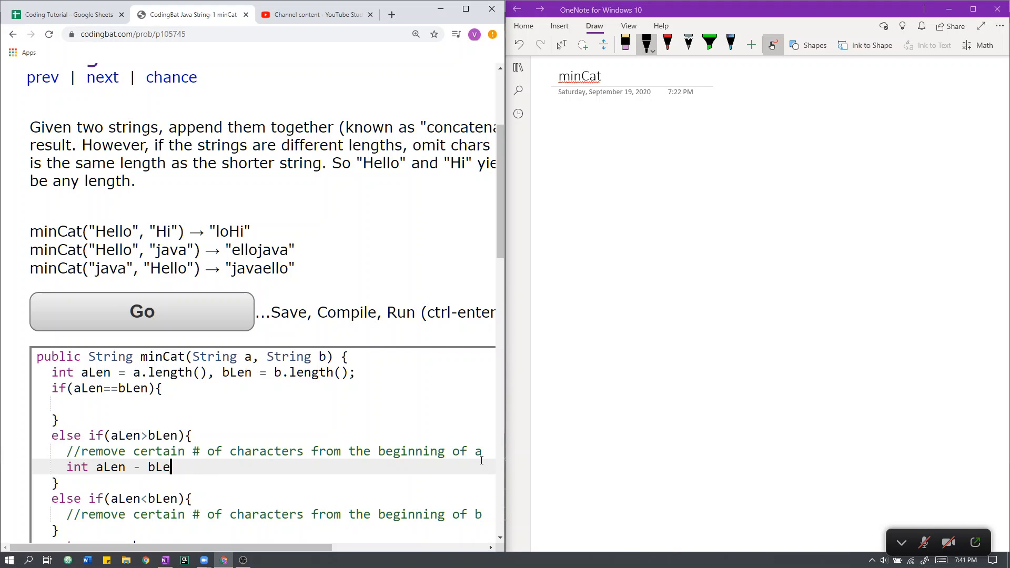
pyautogui.write('n;')
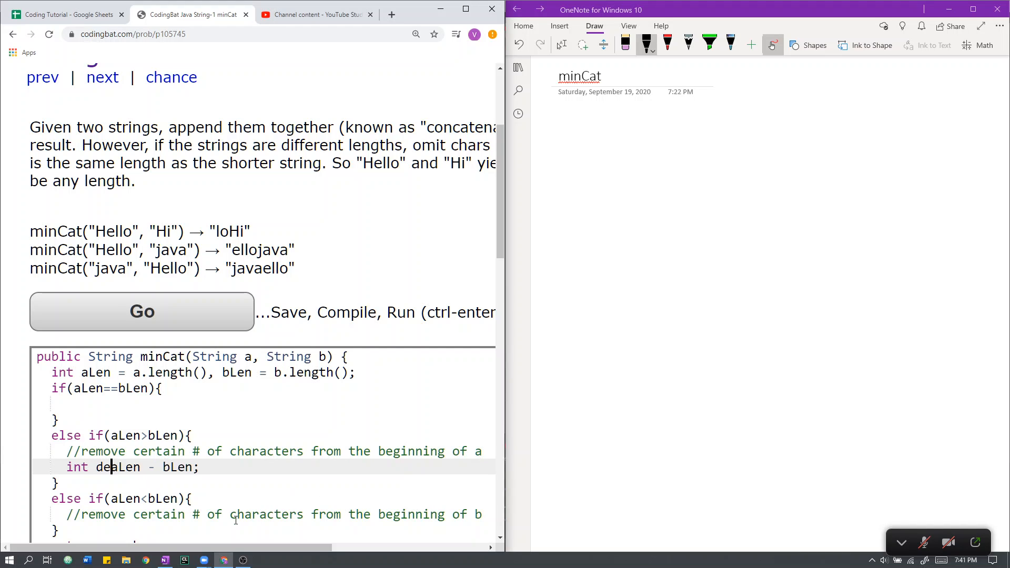
pyautogui.write('a')
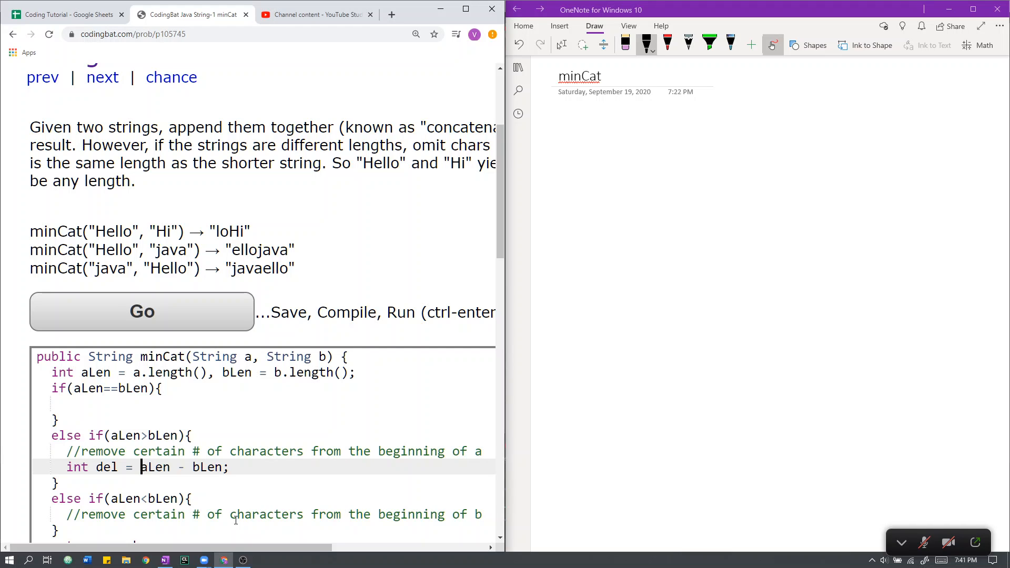
# Declare int del = bLen - aLen; inside the b-longer branch
pyautogui.click(232, 468)
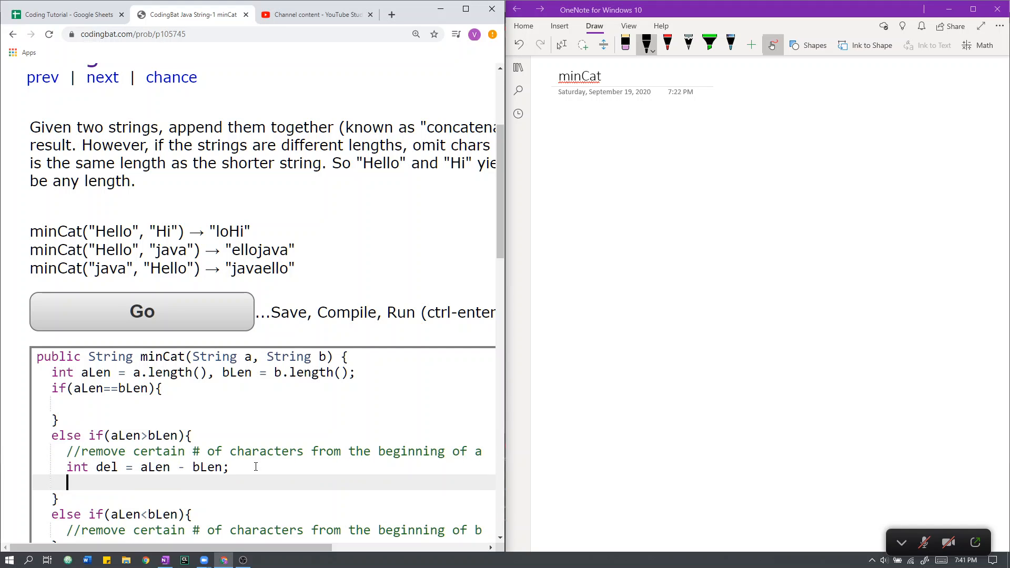
pyautogui.scroll(-3)
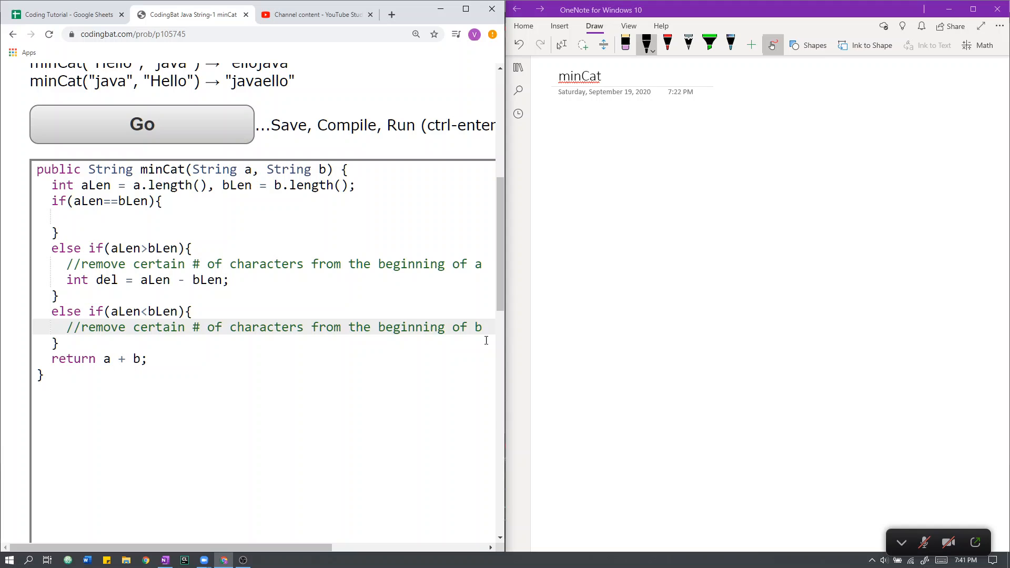
pyautogui.write('int del =')
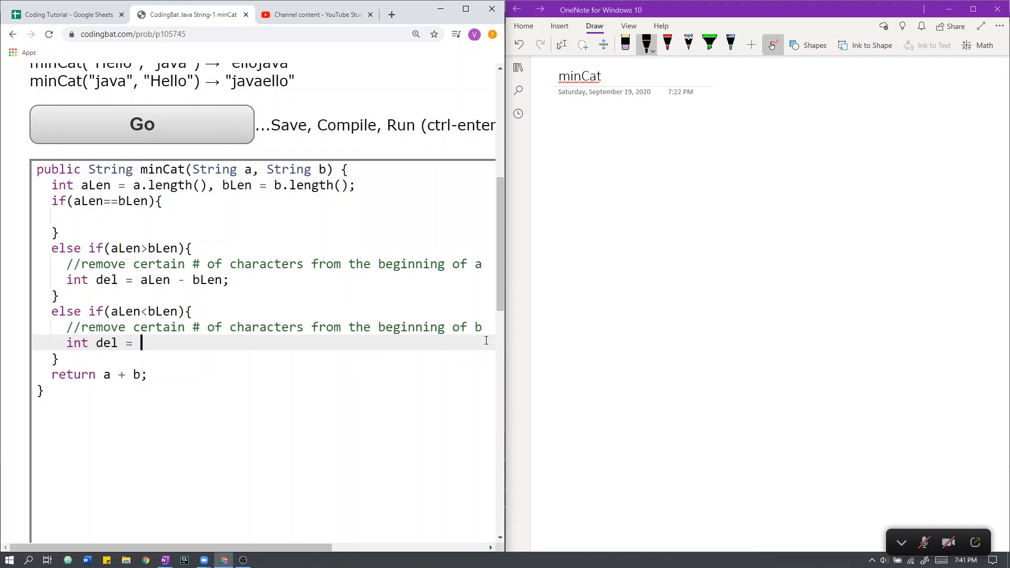
pyautogui.write('bLen - aLe')
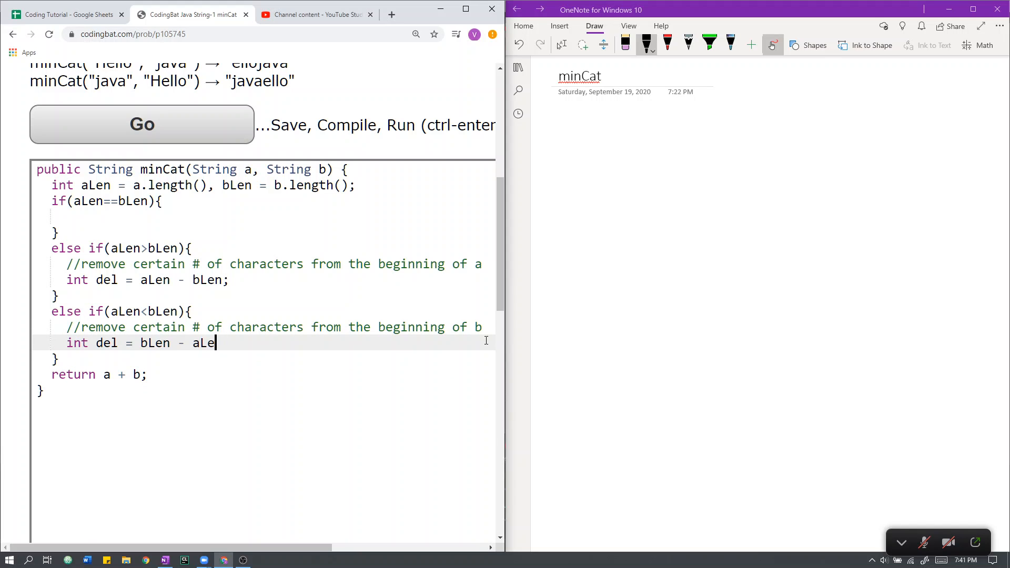
pyautogui.write('n;')
pyautogui.write(';')
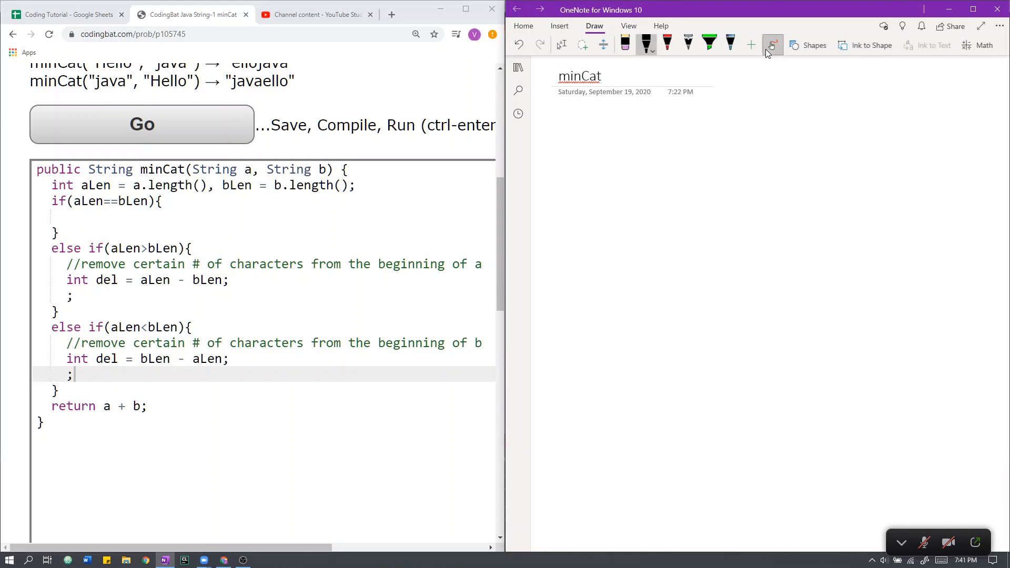
# Handwrite string indexes 0 through 5 with dashes on the OneNote page
pyautogui.moveTo(610, 231); pyautogui.dragTo(638, 231)
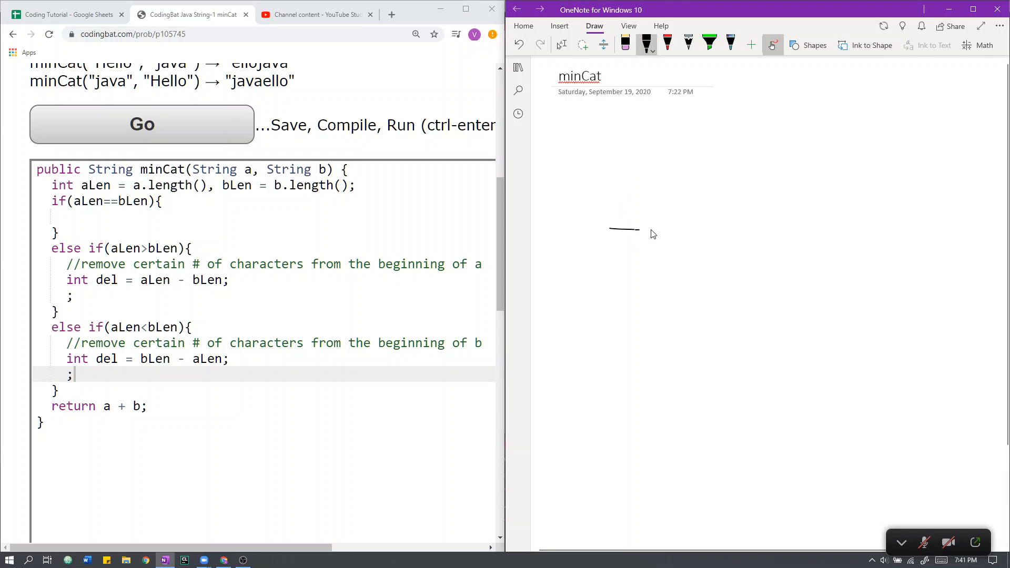
pyautogui.moveTo(616, 242); pyautogui.dragTo(777, 230)
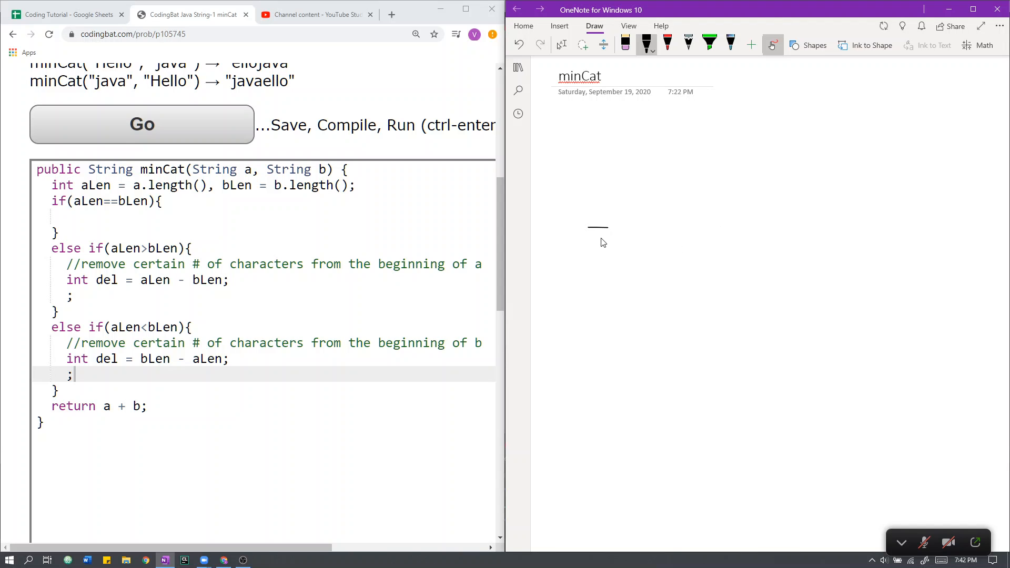
pyautogui.moveTo(592, 242); pyautogui.dragTo(677, 261)
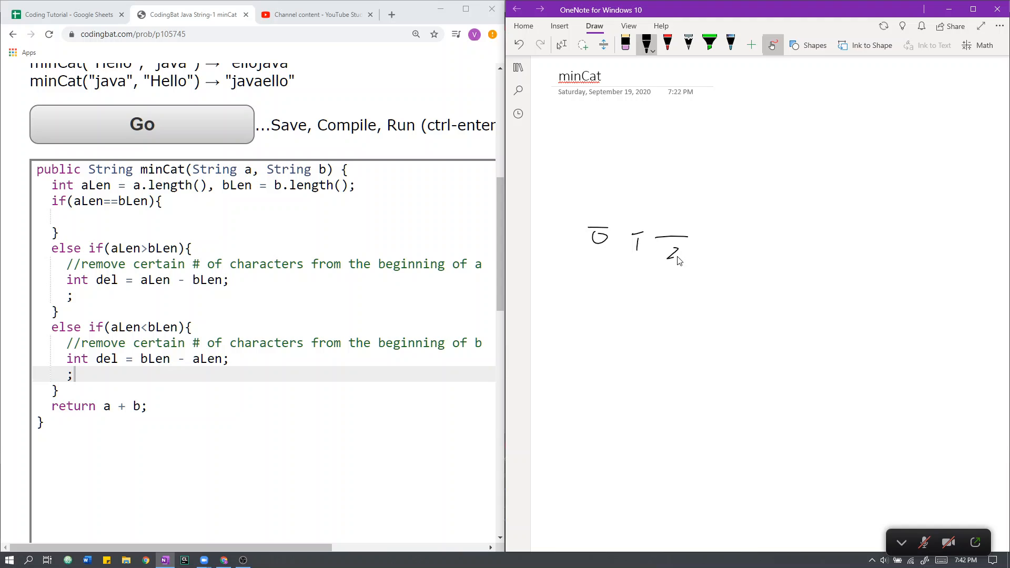
pyautogui.moveTo(702, 251); pyautogui.dragTo(738, 252)
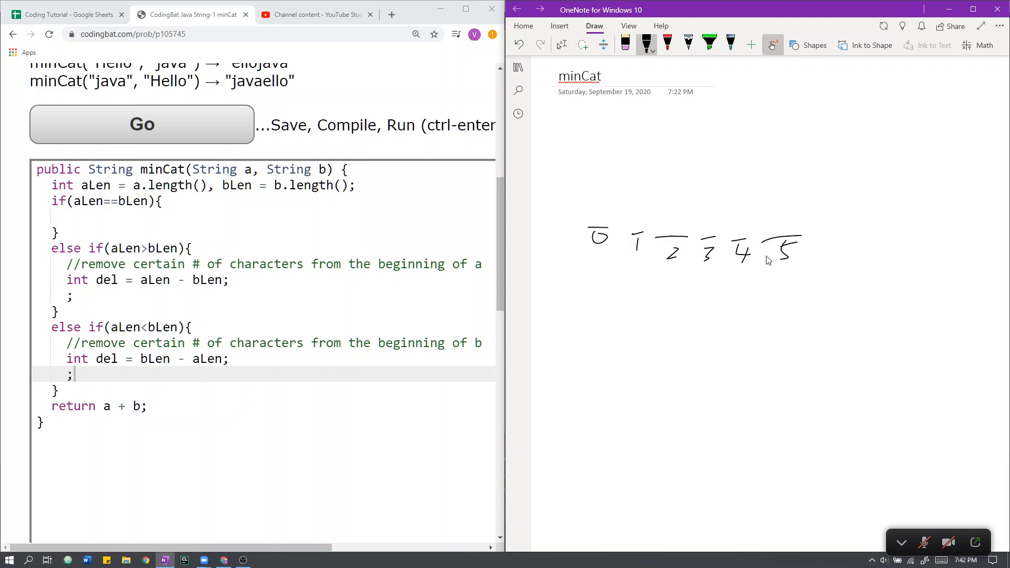
pyautogui.moveTo(591, 188)
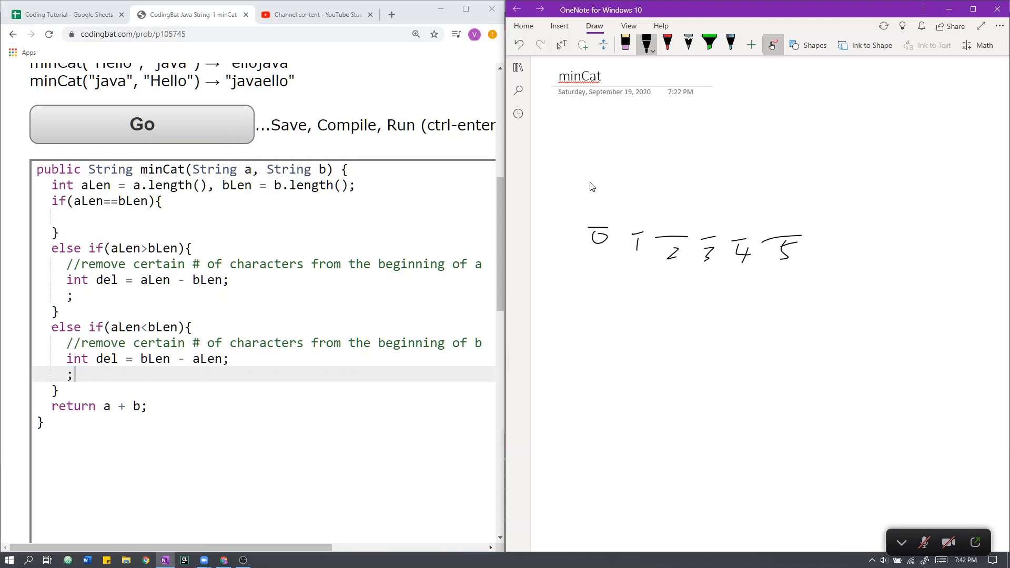
pyautogui.moveTo(613, 174)
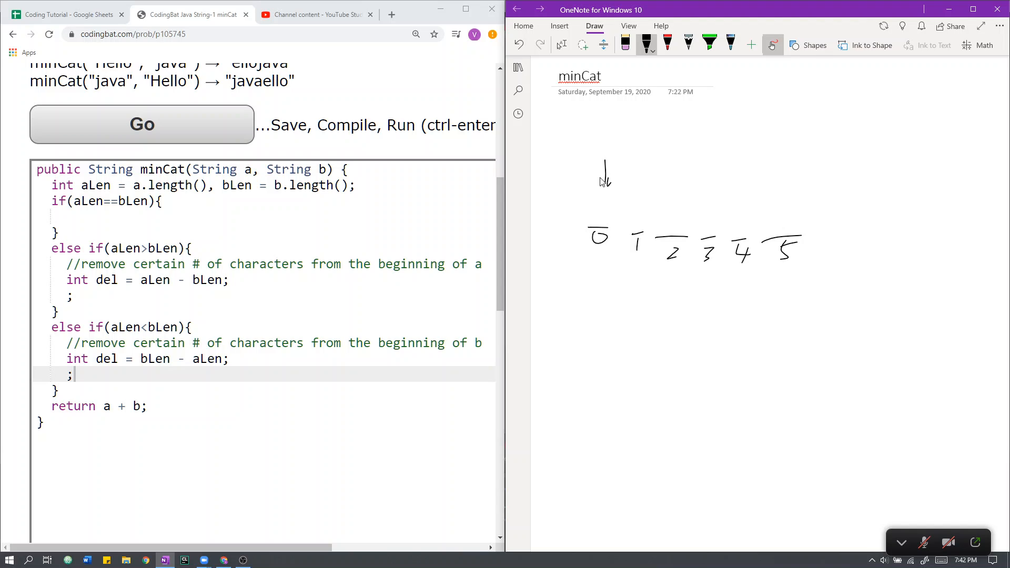
# Draw then erase a bracket over the indexes and mark a tick under index 2
pyautogui.moveTo(609, 150); pyautogui.dragTo(810, 153)
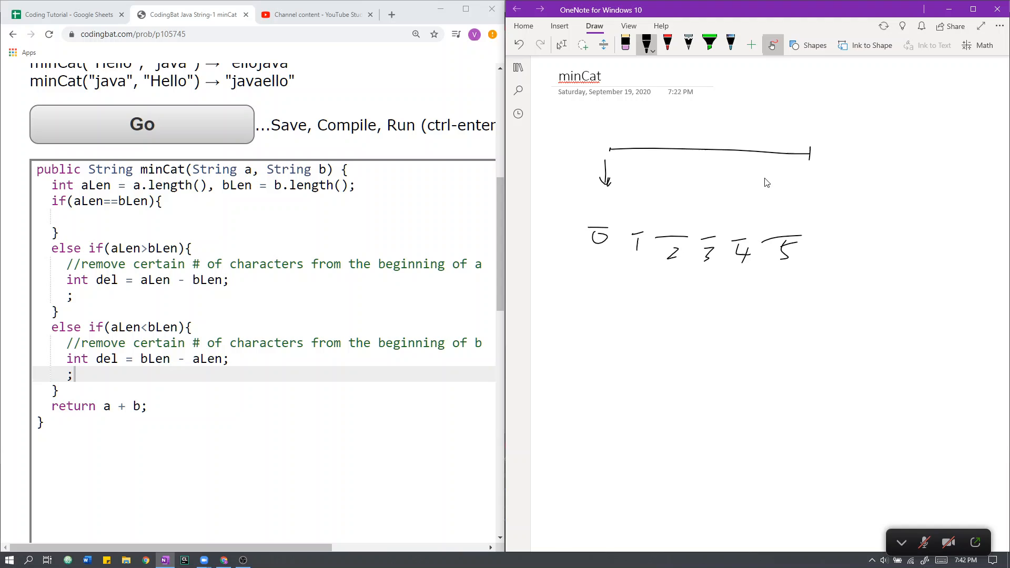
pyautogui.moveTo(595, 216)
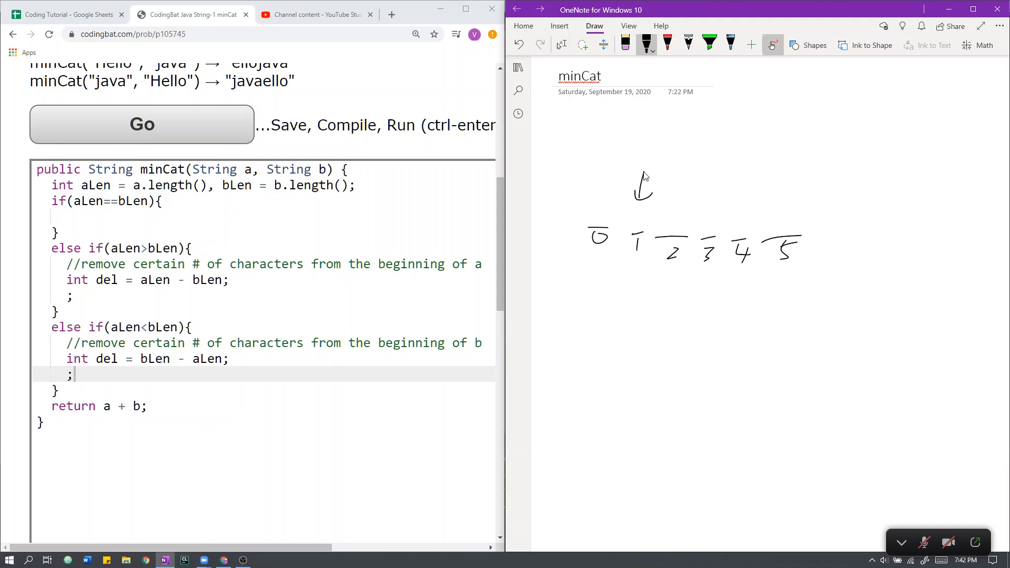
pyautogui.moveTo(634, 154); pyautogui.dragTo(802, 164)
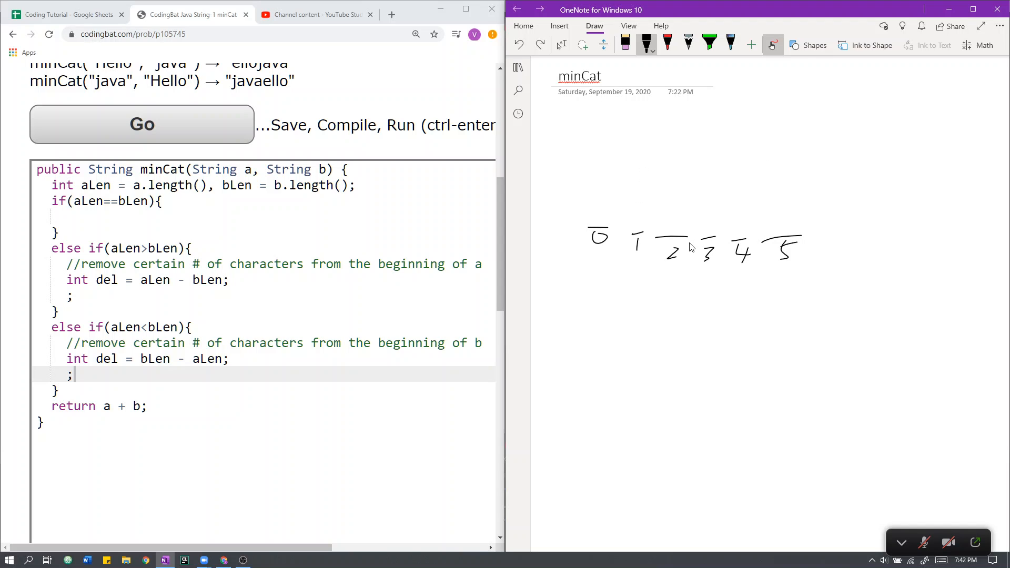
pyautogui.moveTo(670, 303); pyautogui.dragTo(676, 264)
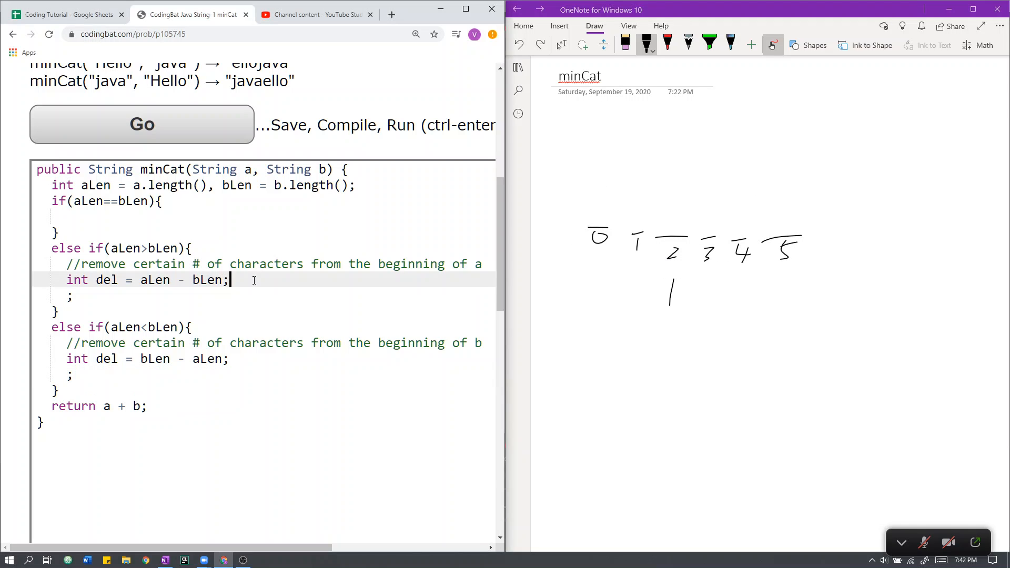
# Assign a = a.substring(del, a.length()); in the a-longer branch
pyautogui.press('enter')
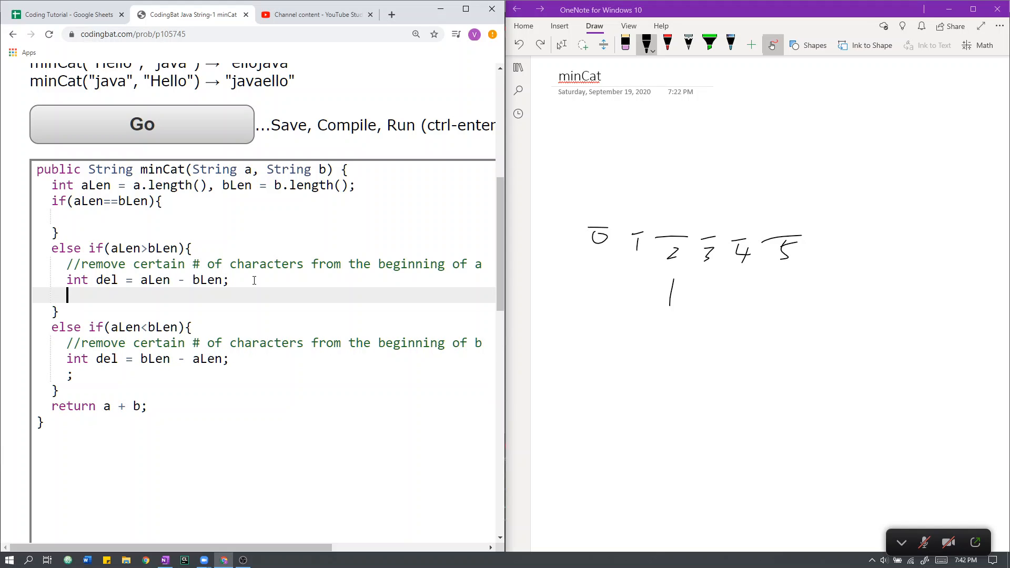
pyautogui.write('a = a')
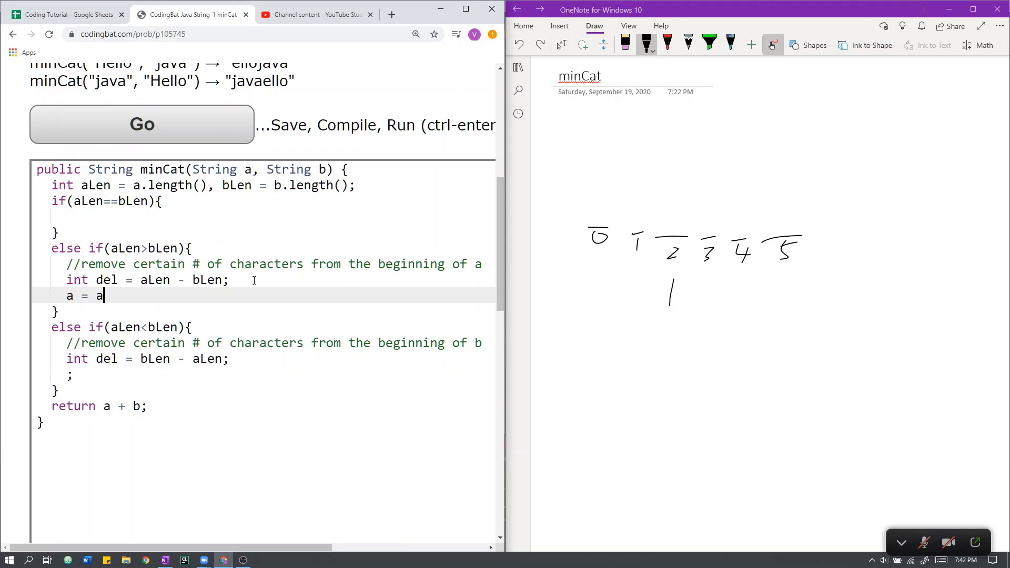
pyautogui.write('.')
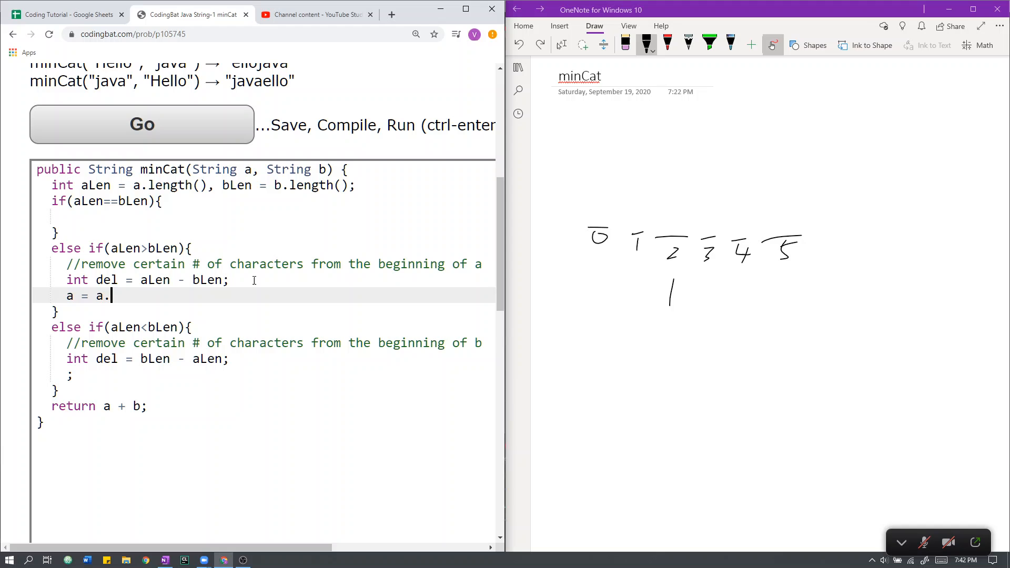
pyautogui.write('substr')
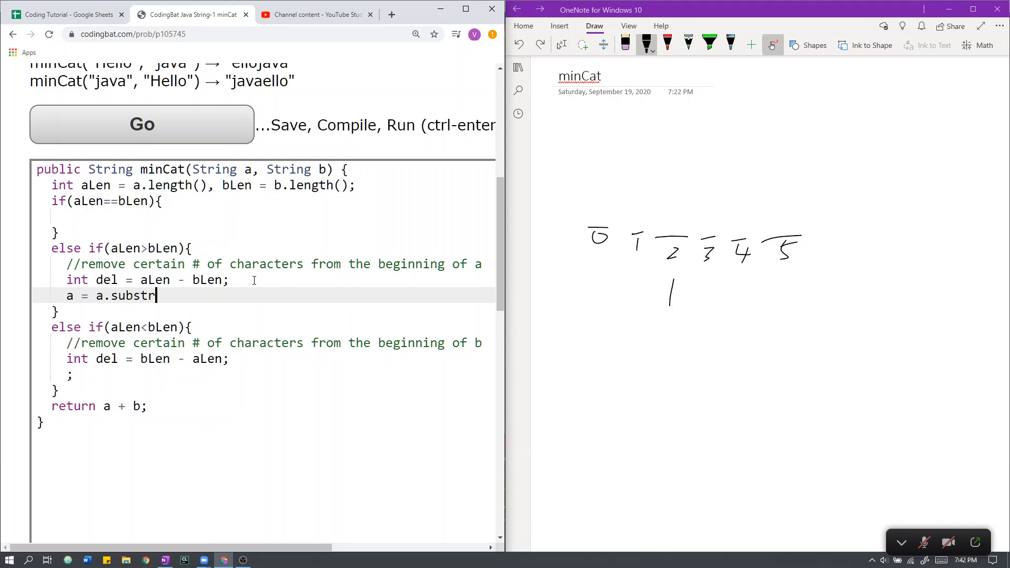
pyautogui.write('ing(del, a.length')
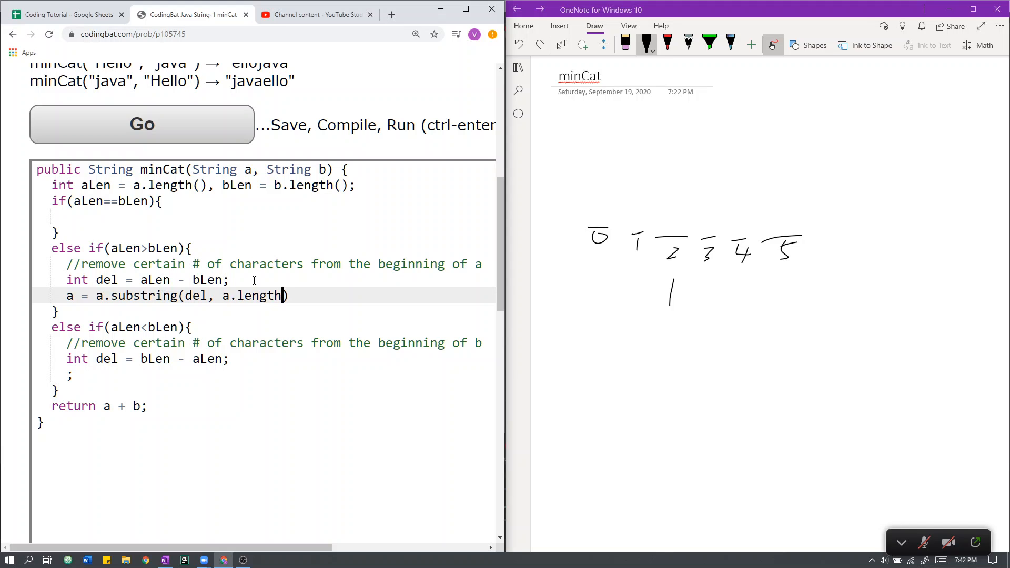
pyautogui.write('());')
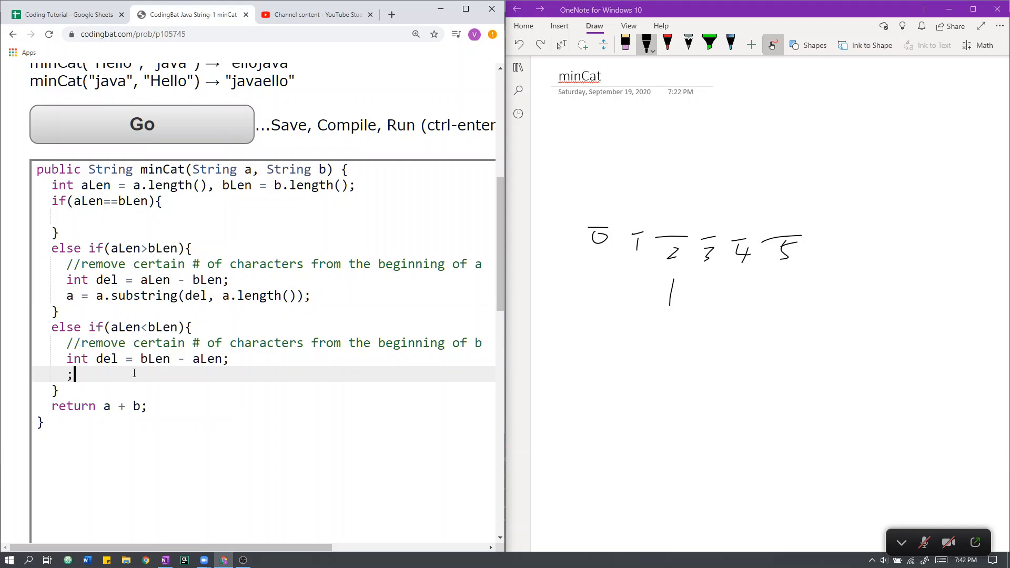
# Assign b = b.substring(del, b.length()); in the b-longer branch
pyautogui.write('b =')
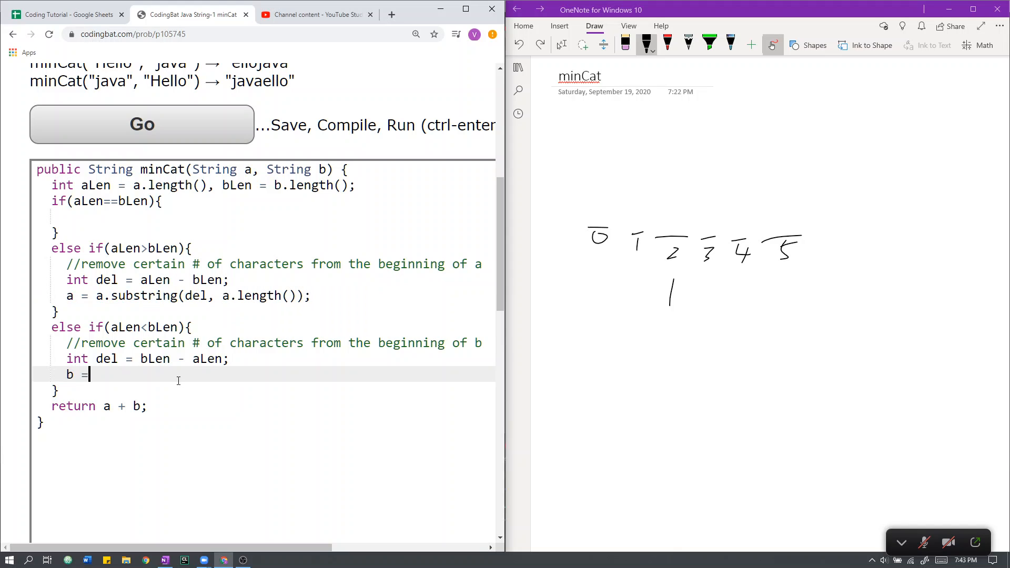
pyautogui.write('b.substring(del,')
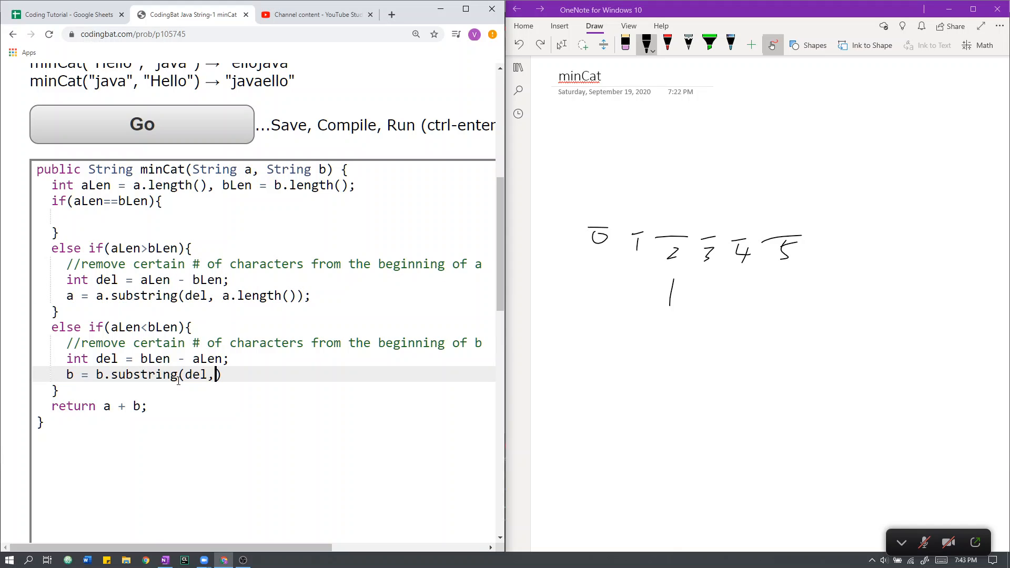
pyautogui.write('b.length());')
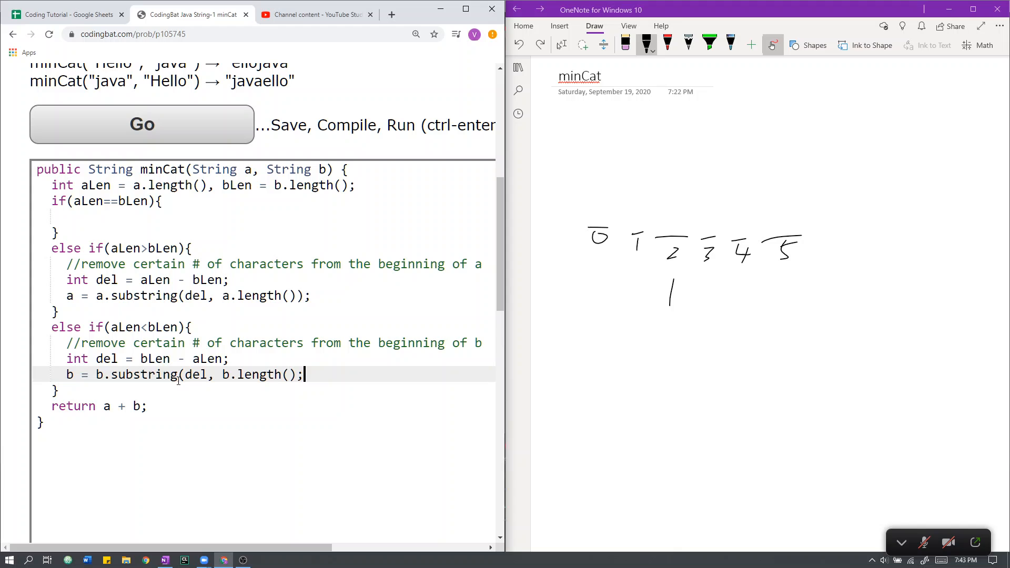